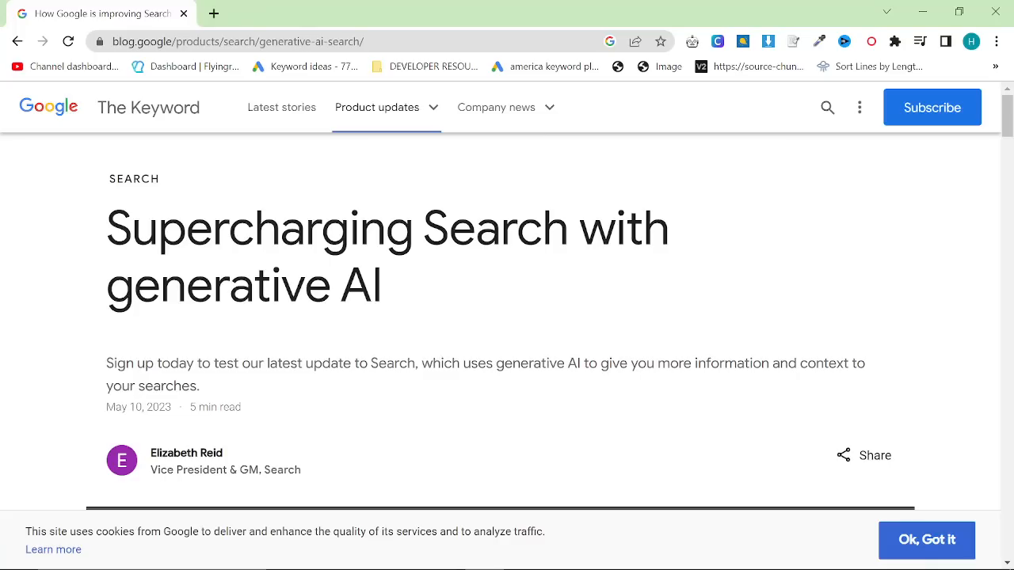
Step: Dismiss the cookie notice and scroll down the generative AI Search article to its video
scroll(down, 3)
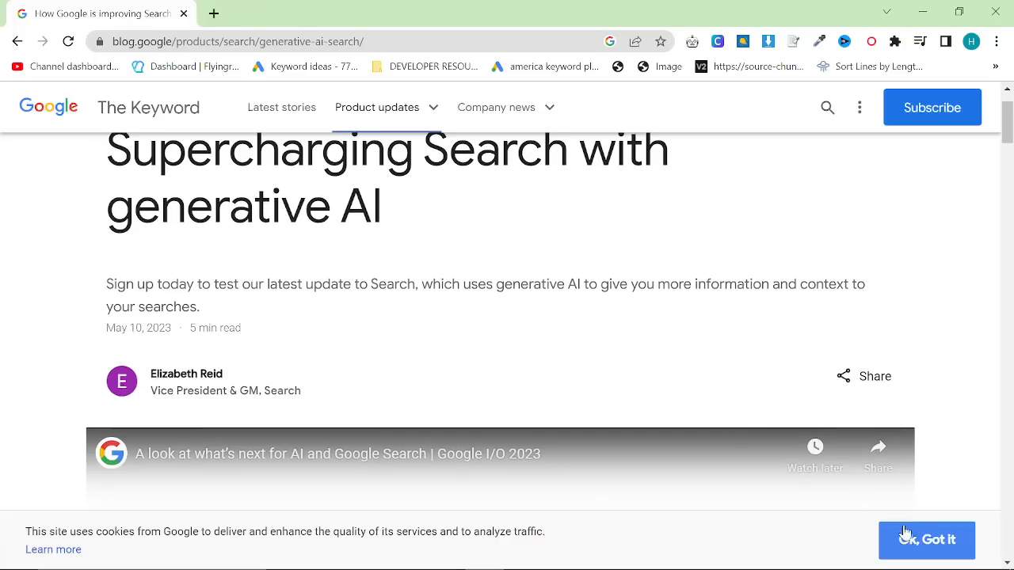
click(926, 539)
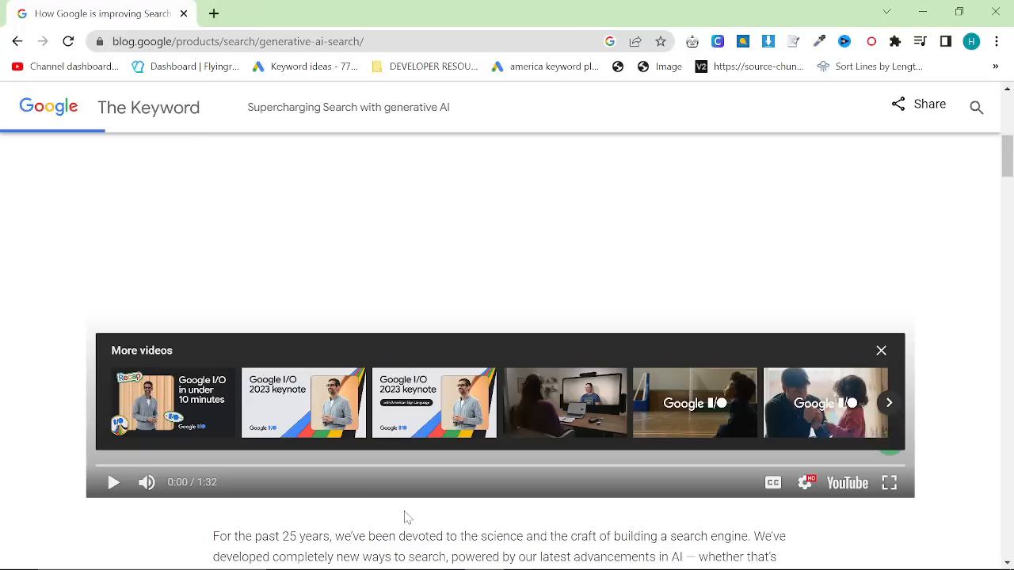
mouse_move(402, 509)
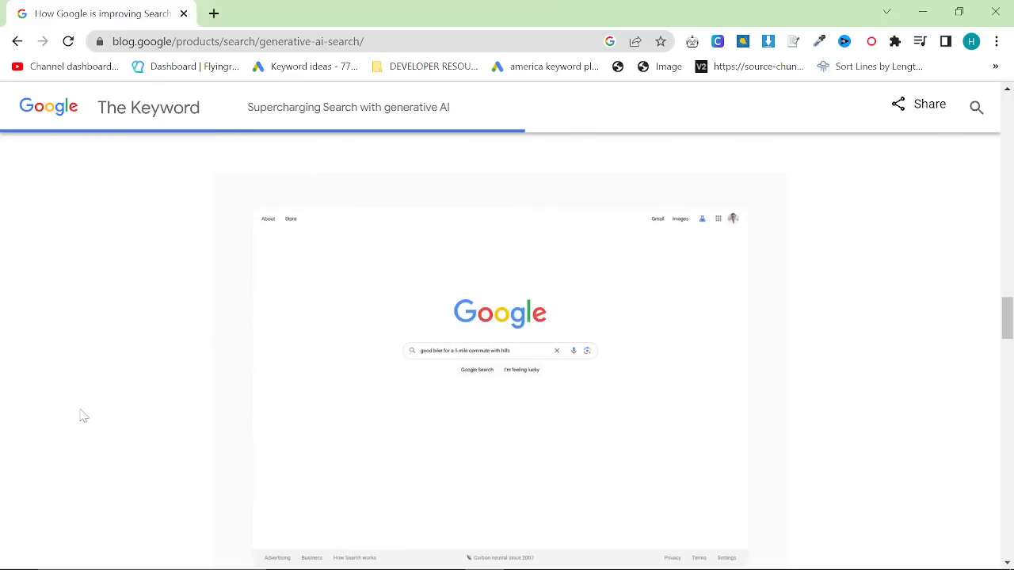
scroll(down, 3)
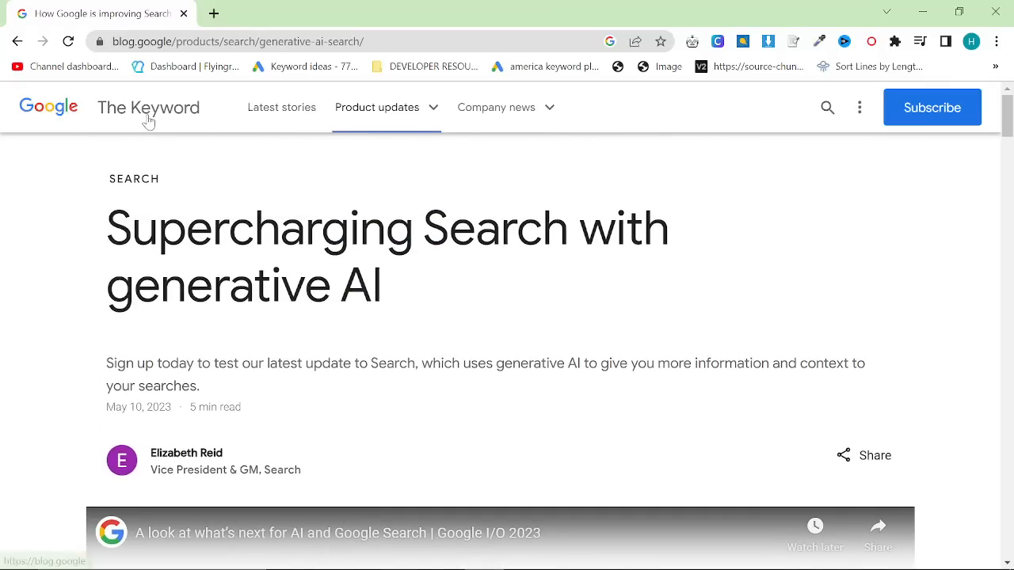
scroll(down, 3)
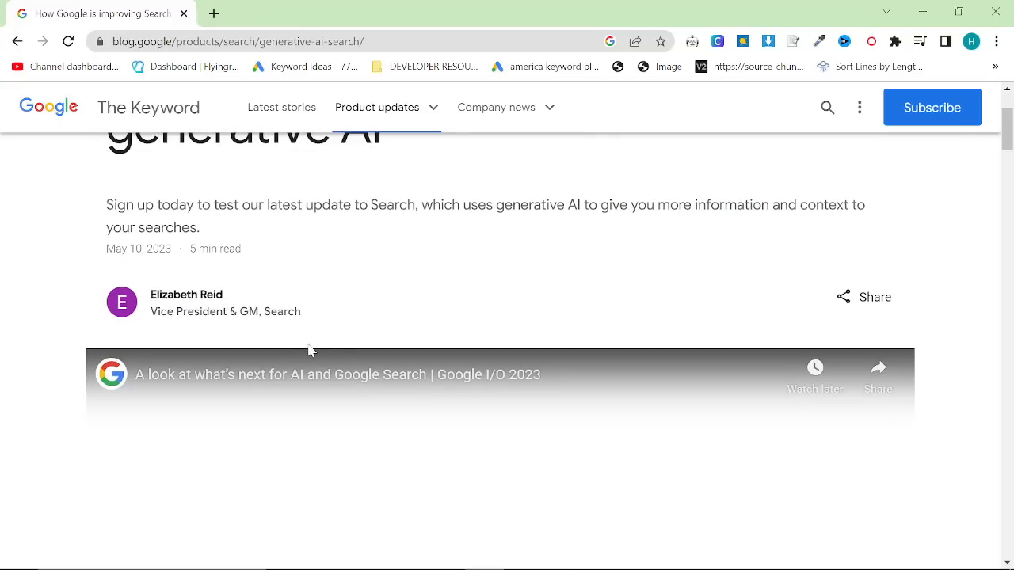
mouse_move(537, 361)
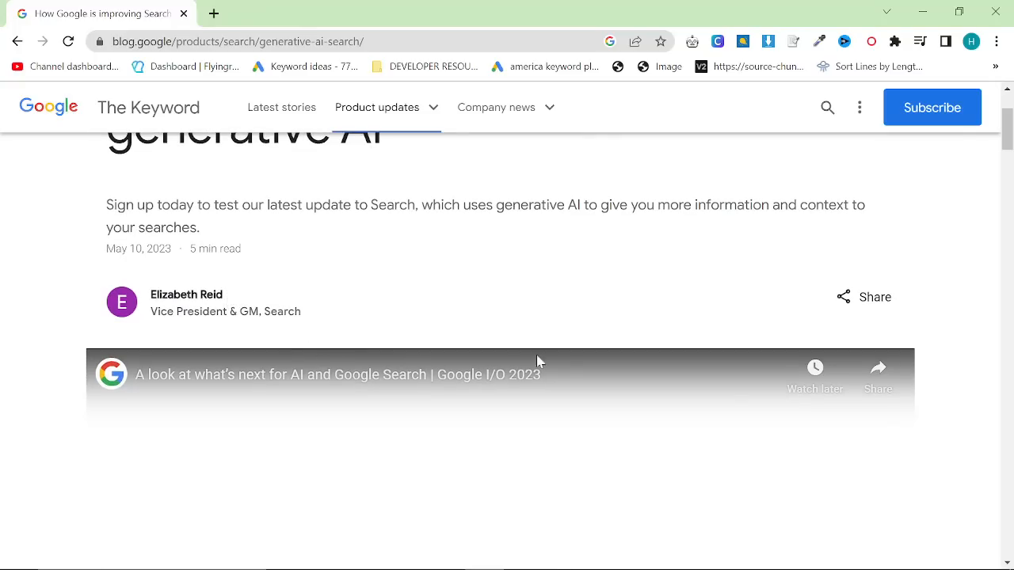
scroll(down, 3)
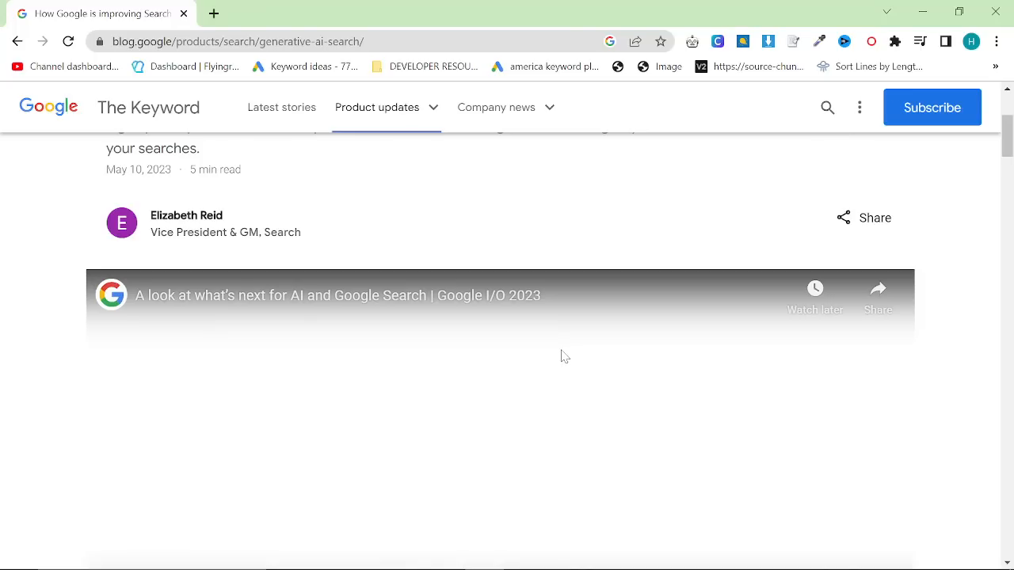
mouse_move(597, 370)
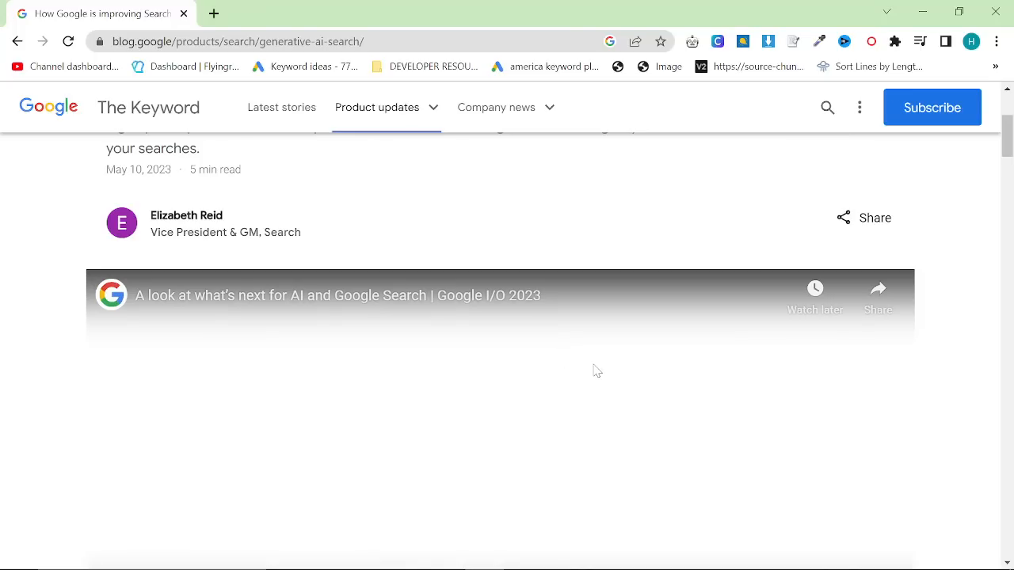
mouse_move(572, 239)
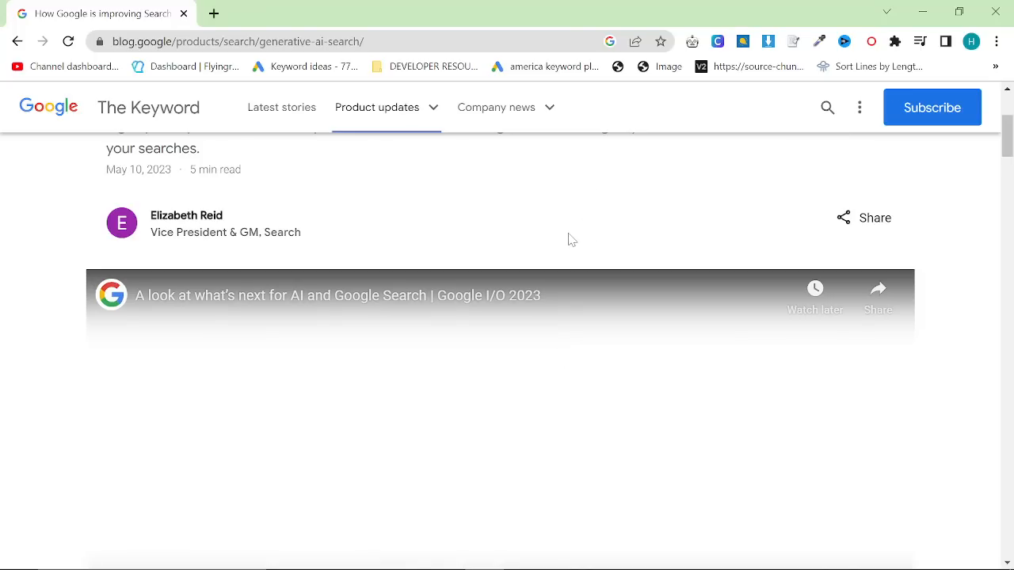
scroll(down, 3)
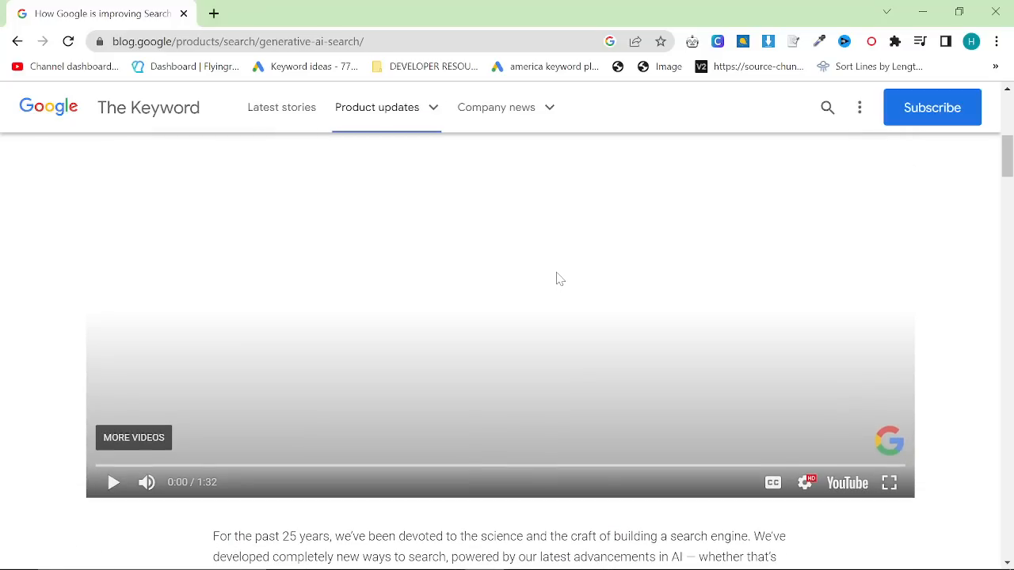
scroll(down, 3)
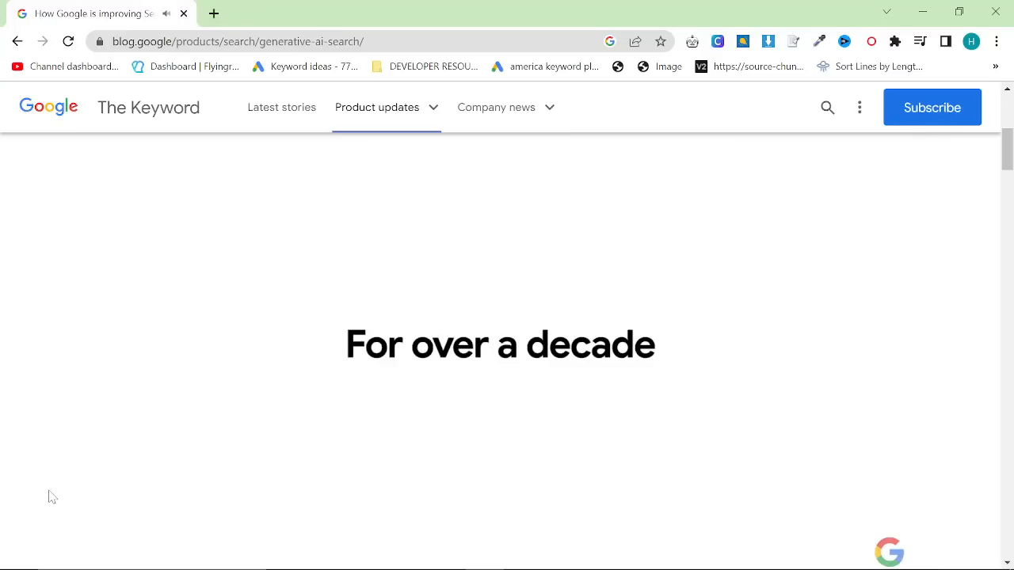
Step: Pause the embedded Google I/O video in the article
click(501, 344)
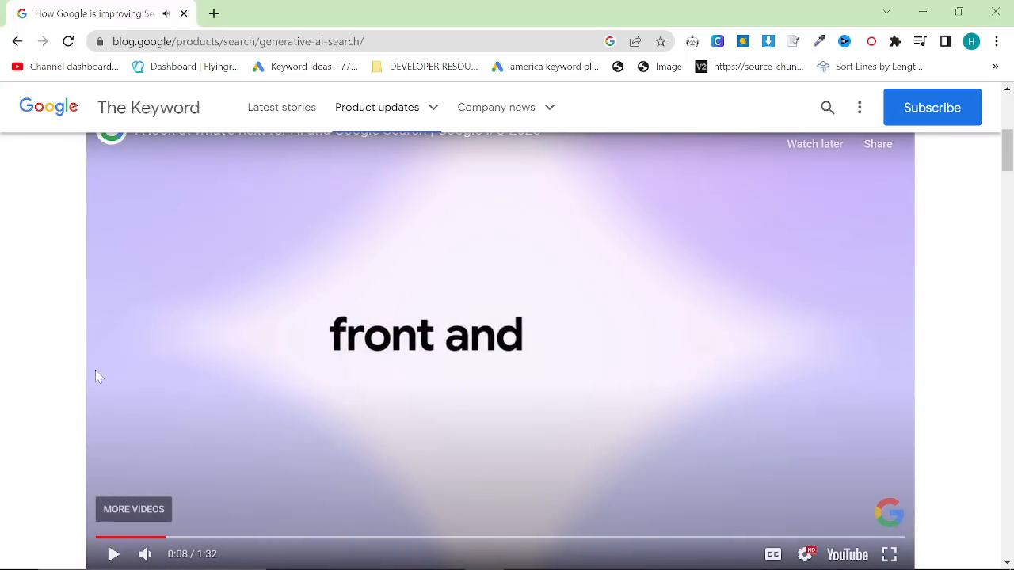
mouse_move(41, 347)
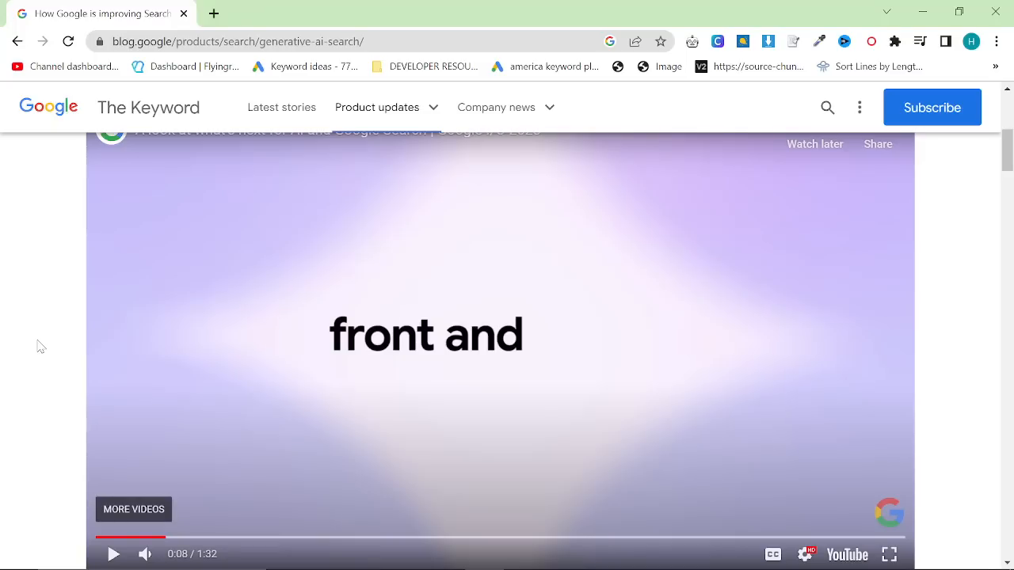
mouse_move(493, 378)
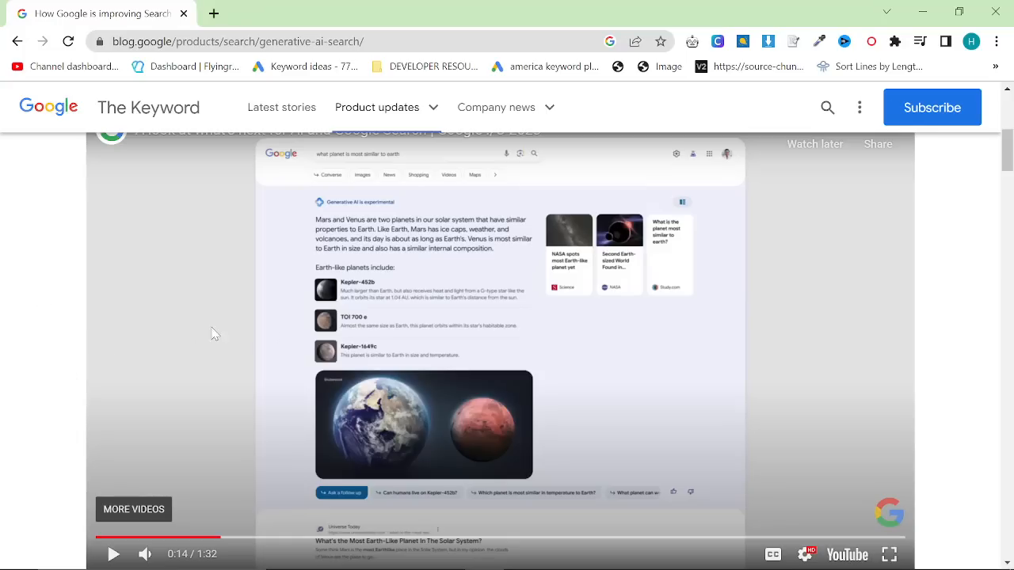
mouse_move(317, 332)
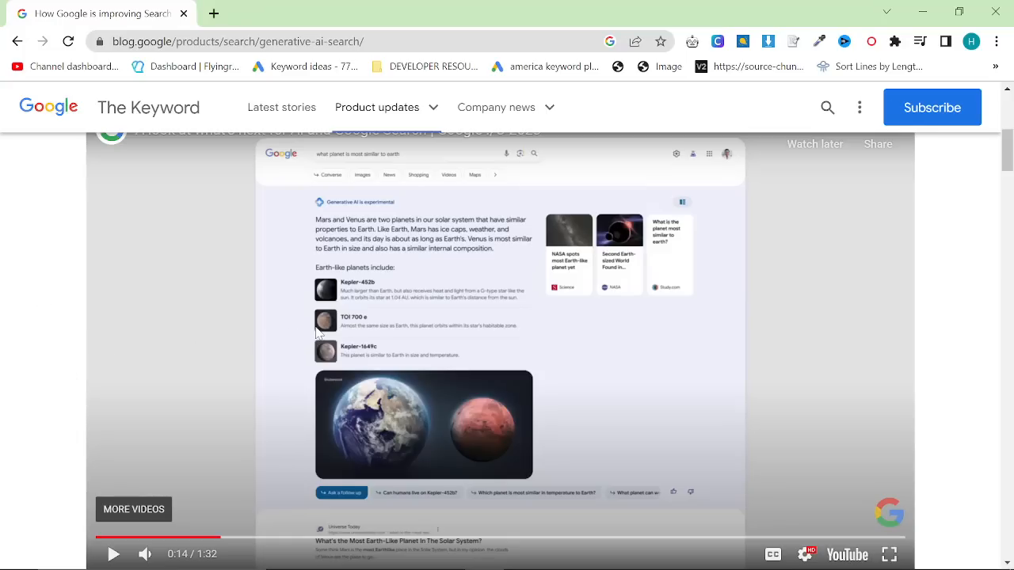
mouse_move(521, 400)
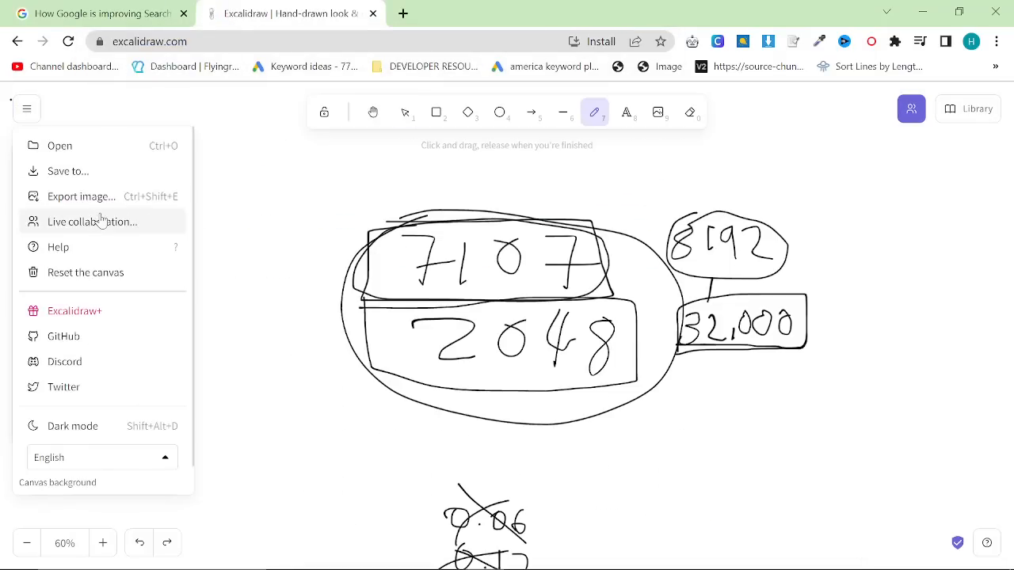
Step: Reset the canvas and sketch the outline of a new box
click(86, 272)
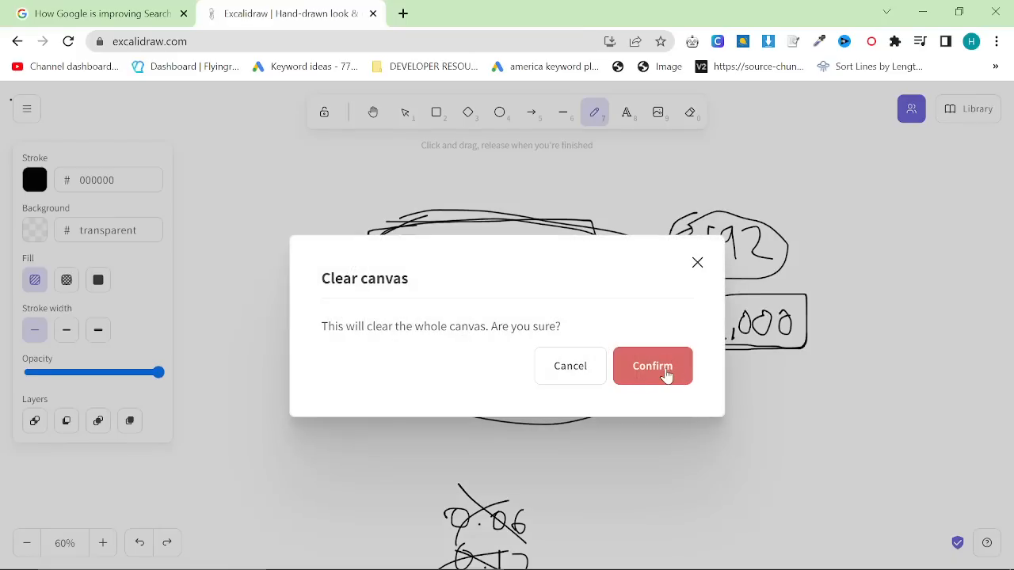
click(652, 366)
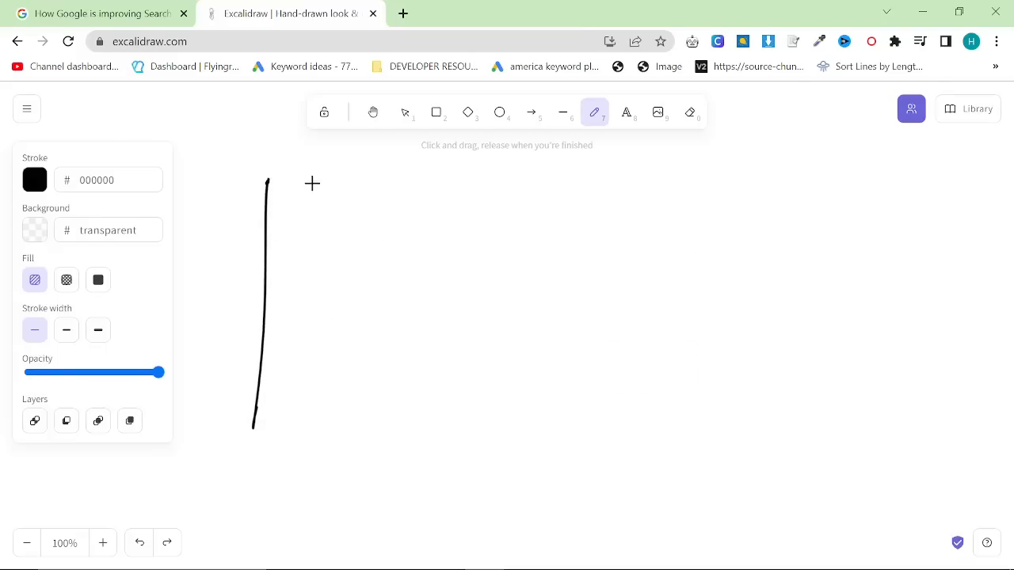
drag(268, 182, 648, 463)
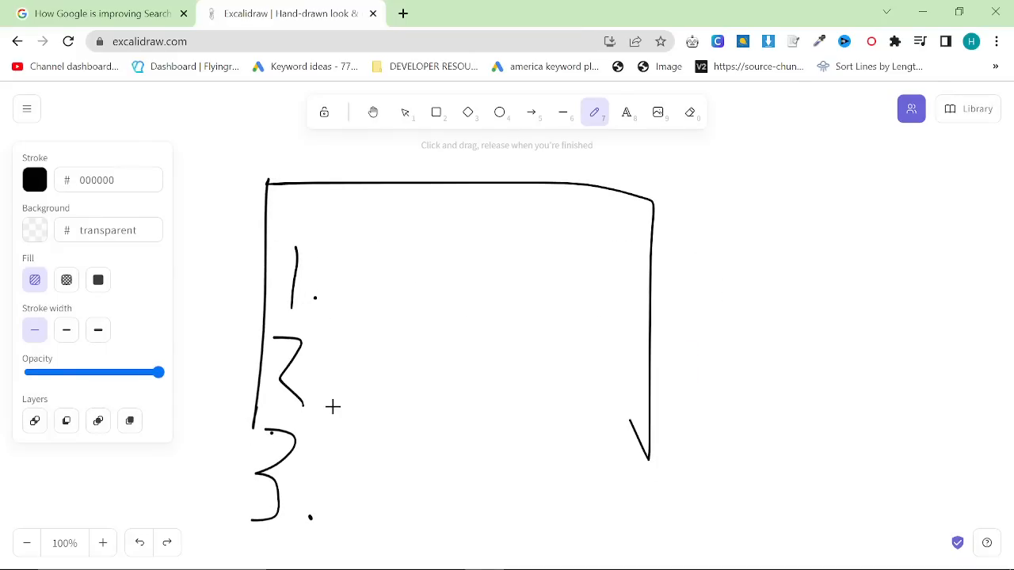
Step: Add the header line and the word ADS to the box
drag(266, 237, 638, 245)
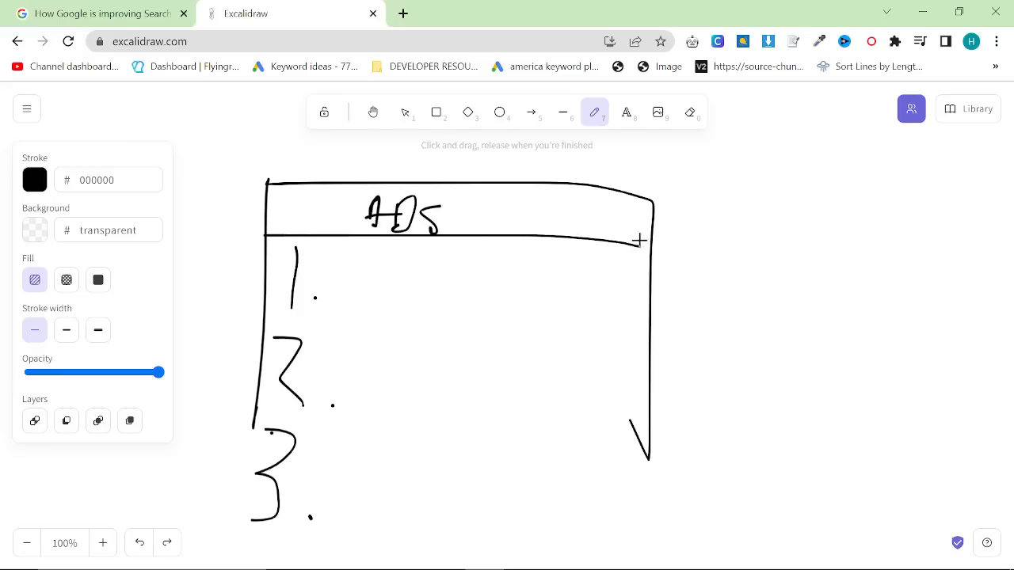
click(103, 14)
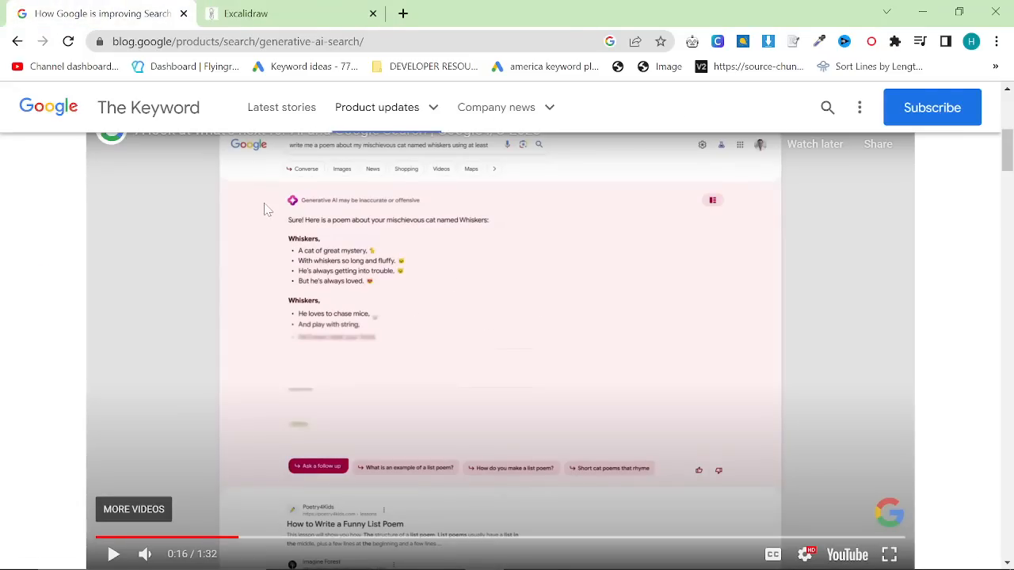
click(289, 14)
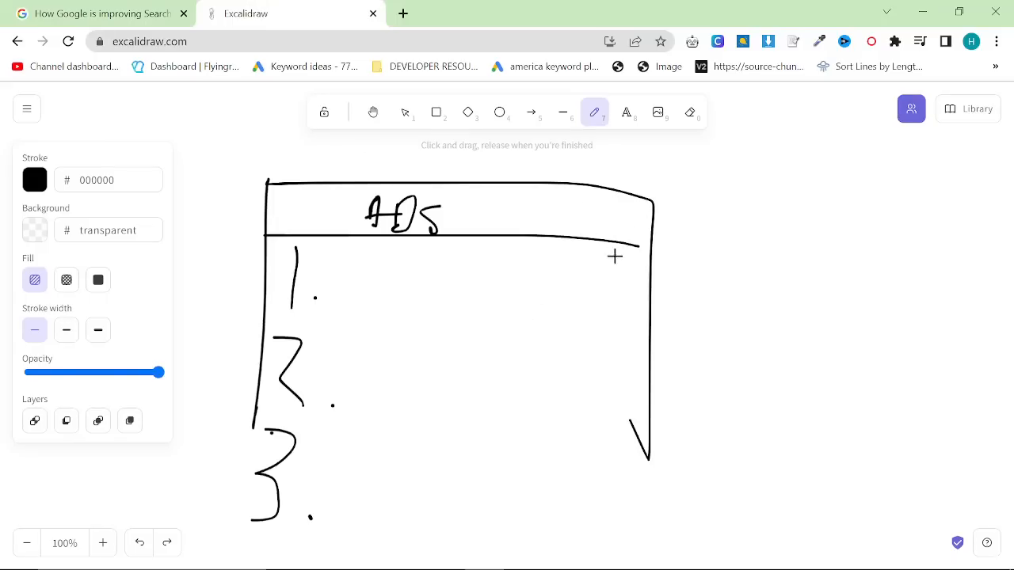
drag(654, 210, 741, 180)
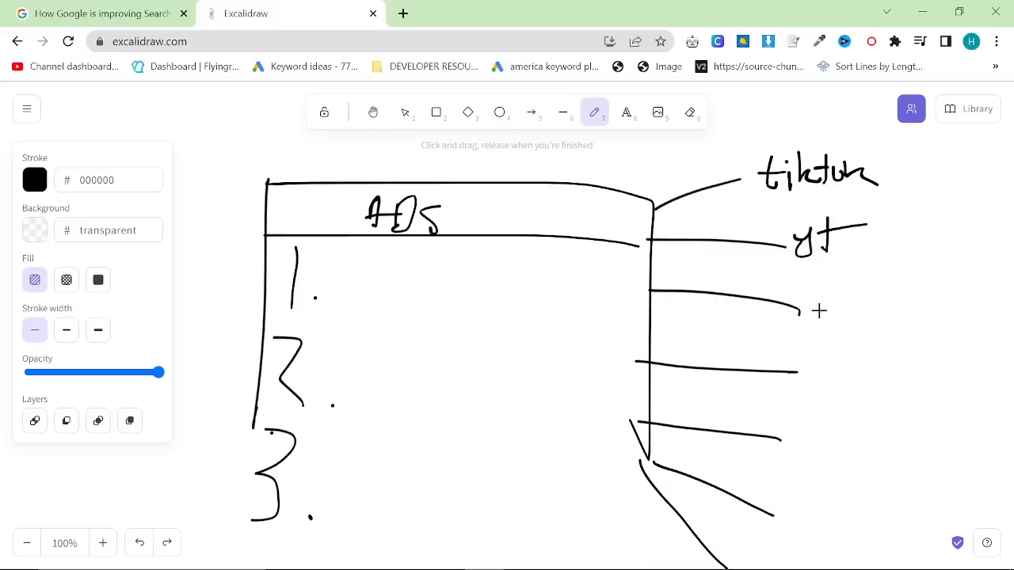
drag(911, 167, 911, 555)
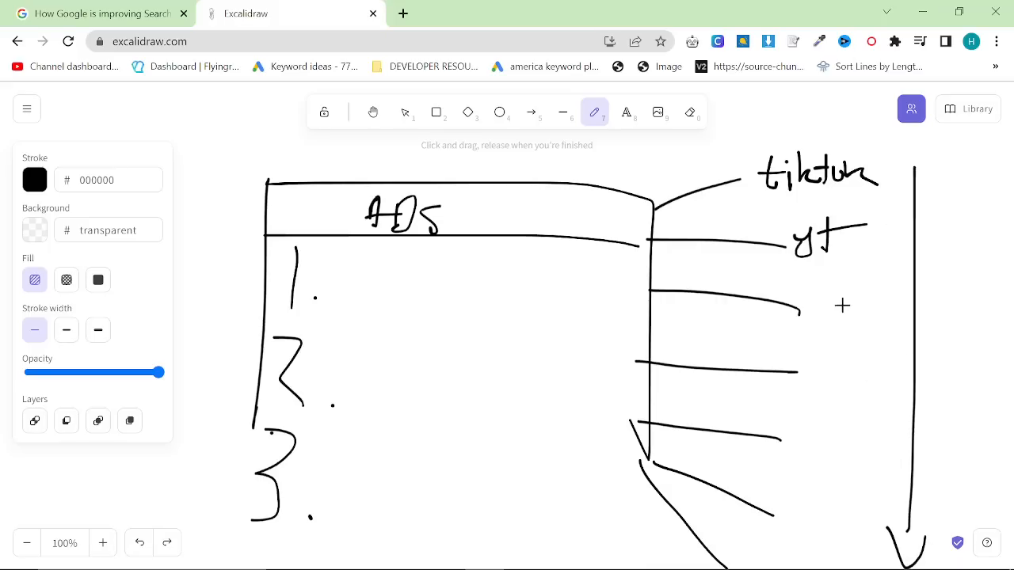
mouse_move(675, 161)
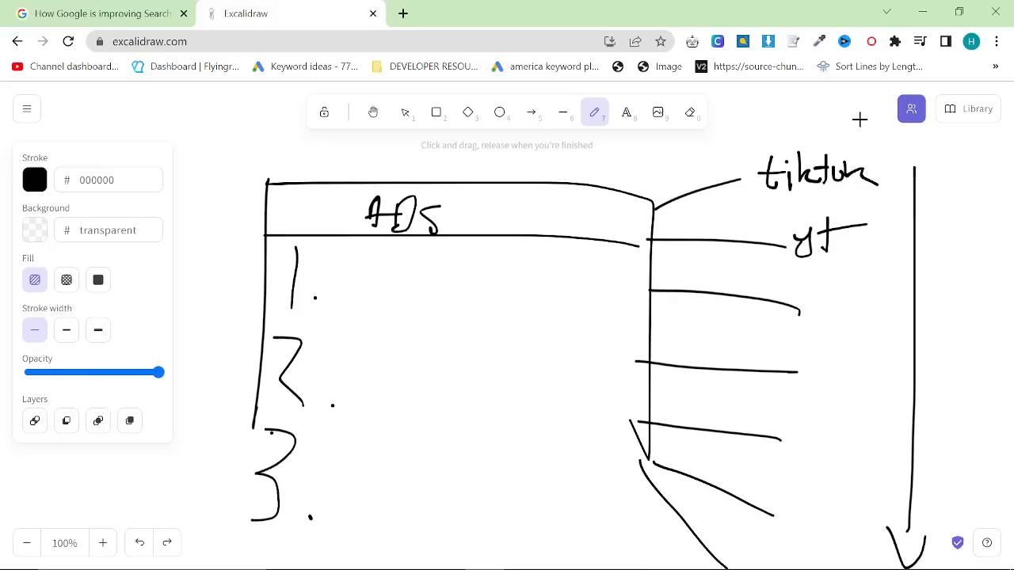
mouse_move(826, 188)
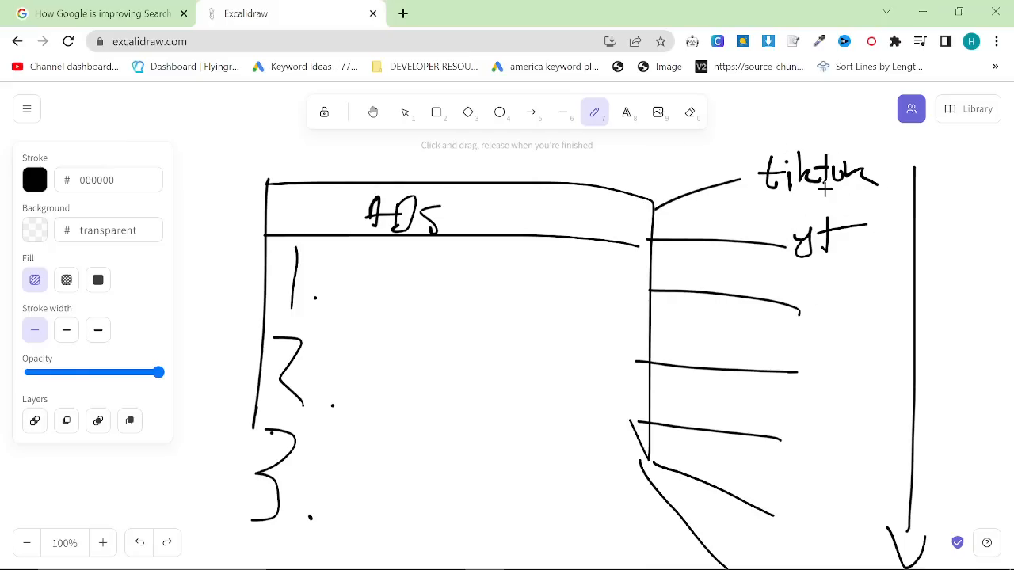
mouse_move(732, 199)
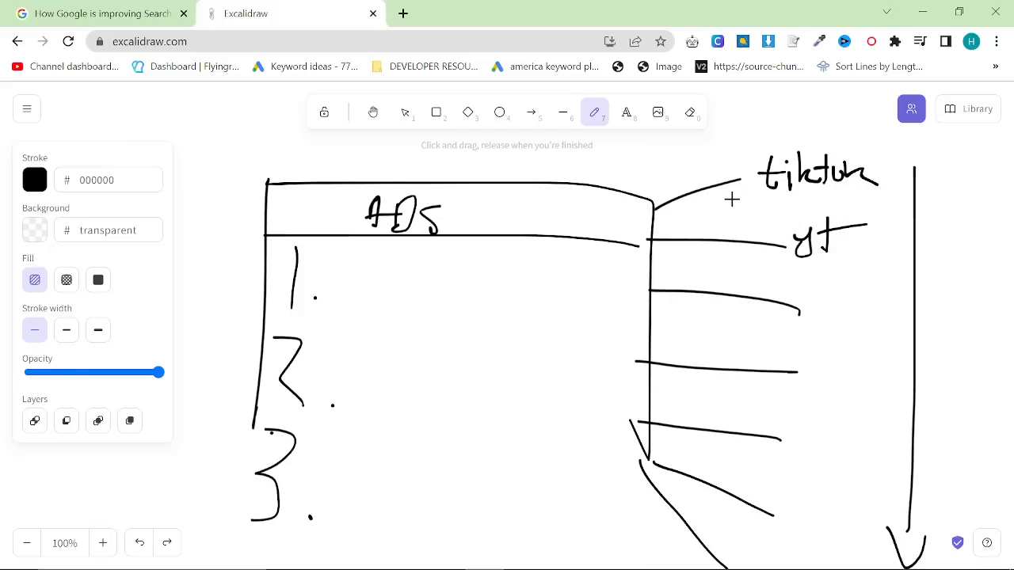
mouse_move(588, 169)
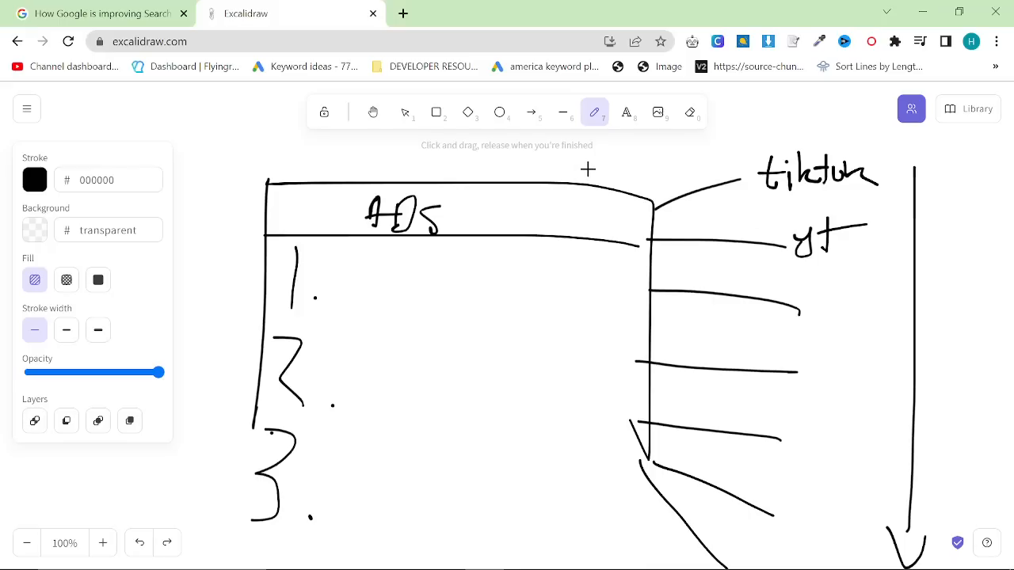
mouse_move(628, 175)
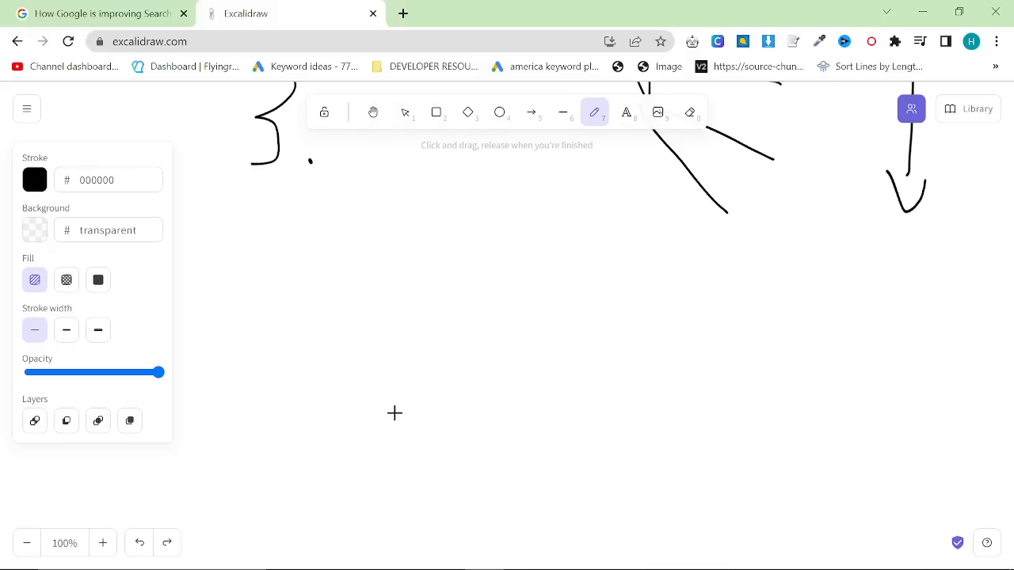
Step: Draw a tall open-bottomed box with a left-pointing arrow below the ADS diagram, labelled 'Dis'
drag(432, 277, 519, 459)
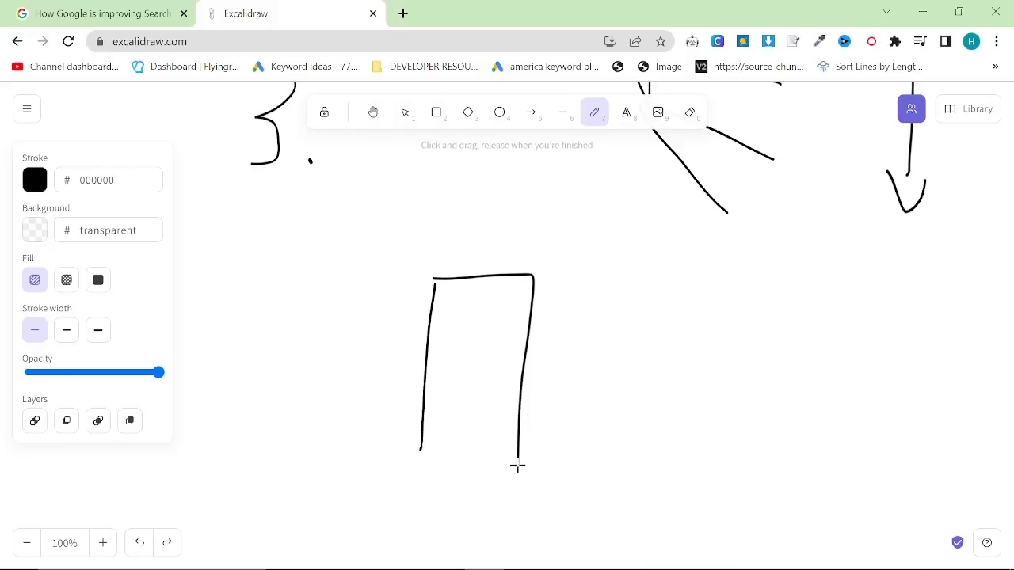
drag(416, 323, 341, 339)
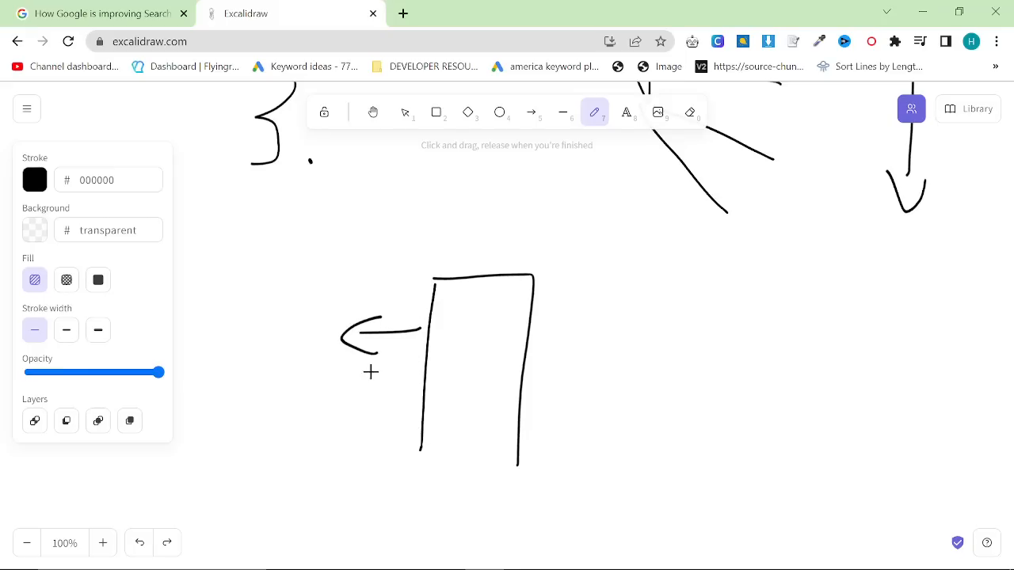
mouse_move(536, 336)
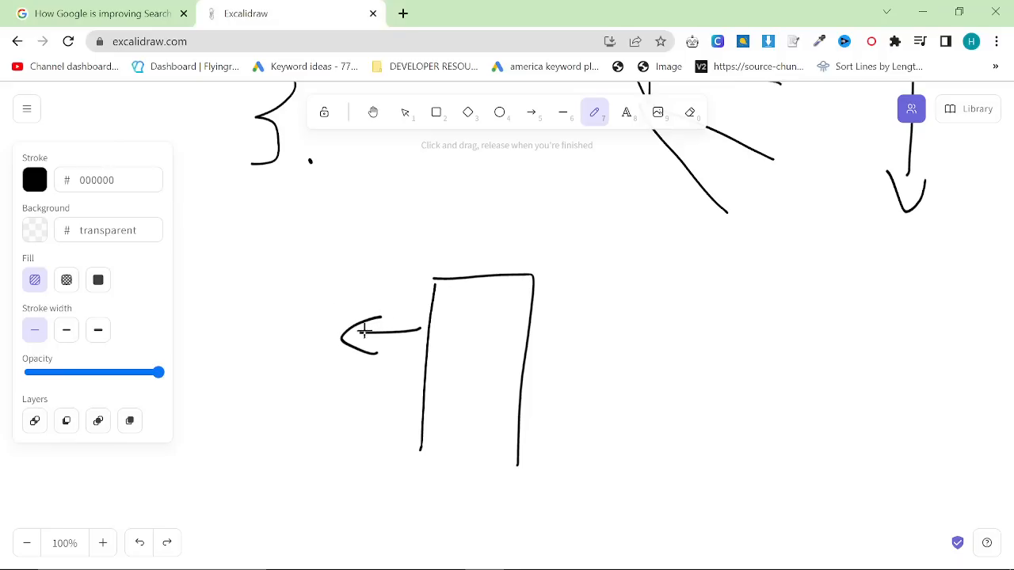
mouse_move(449, 294)
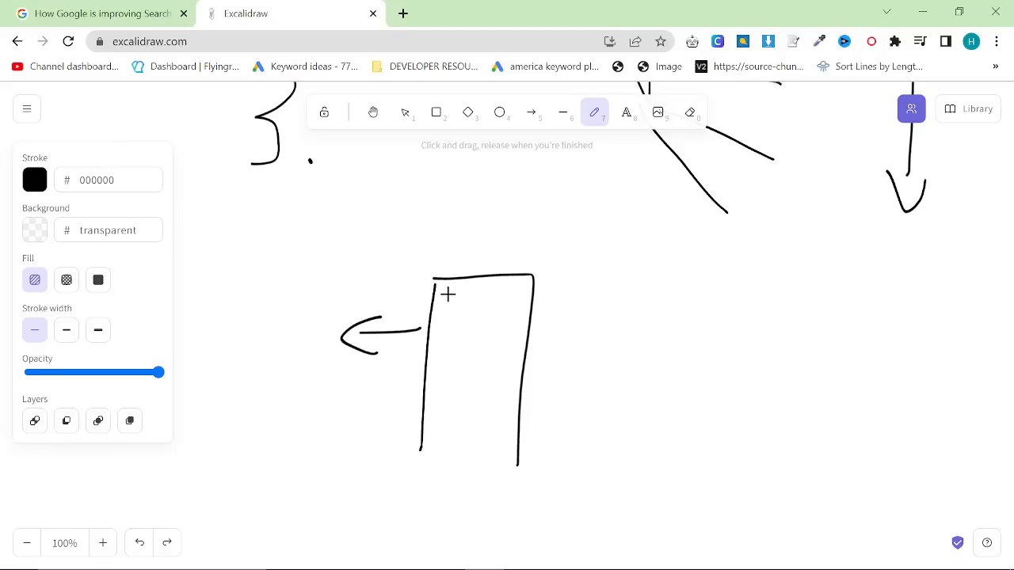
text(Dis)
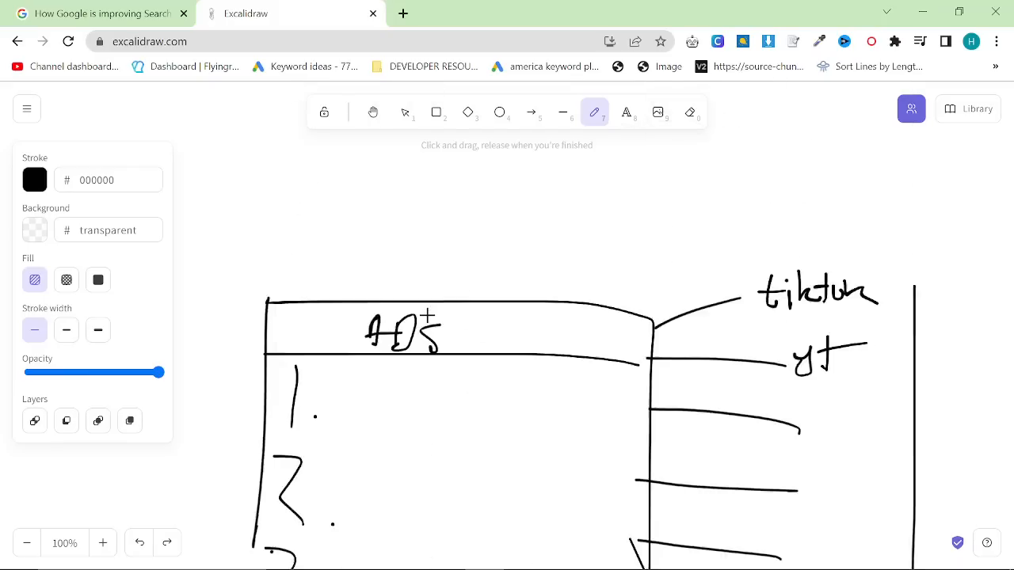
scroll(down, 3)
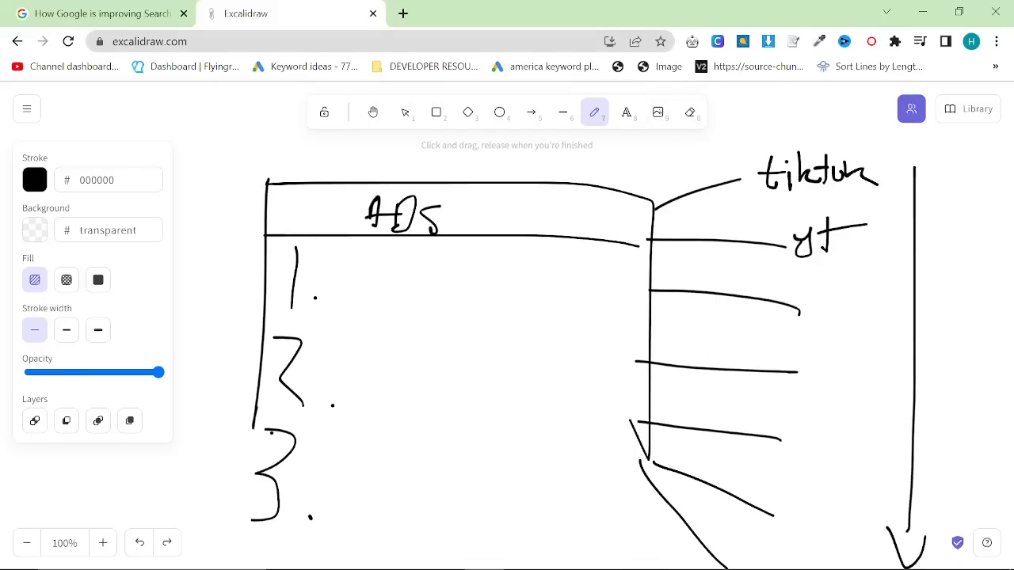
Step: Return to the blog post and play its video through the dress shopping results
click(103, 13)
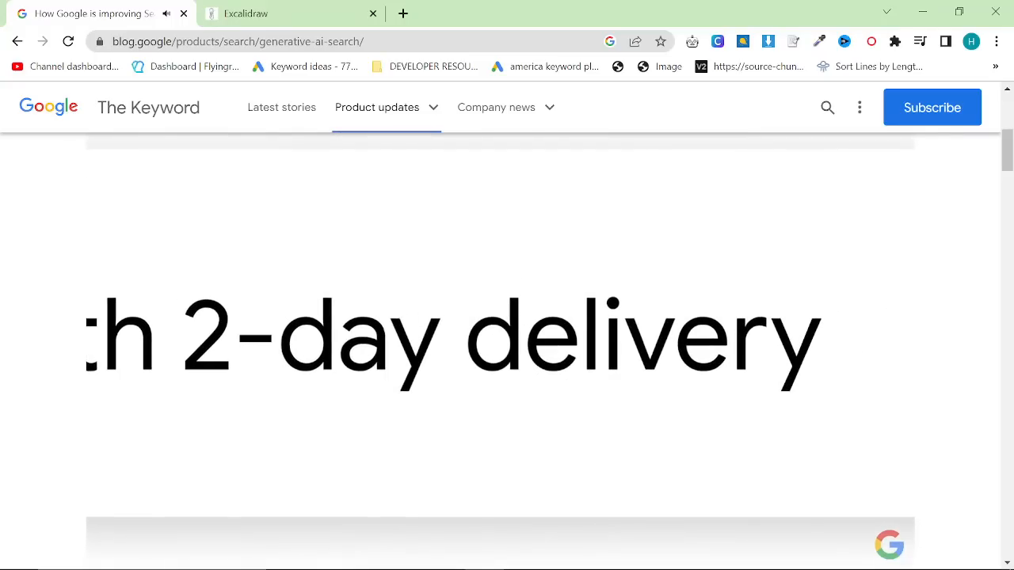
scroll(down, 3)
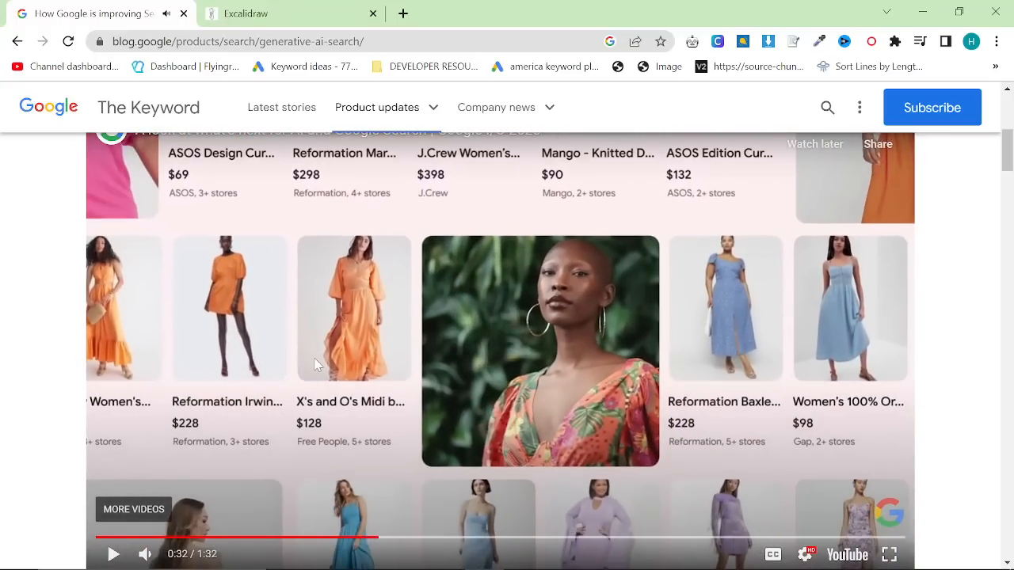
mouse_move(384, 424)
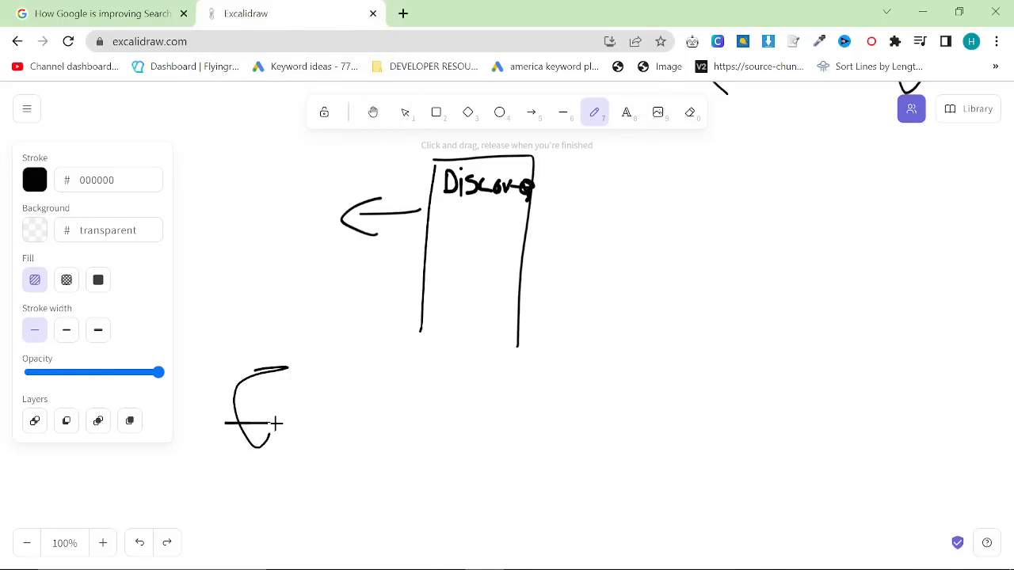
Step: Handwrite an underlined 'Ecommerce' with 'SEO' beneath it, framed by curved brackets
drag(278, 435, 476, 444)
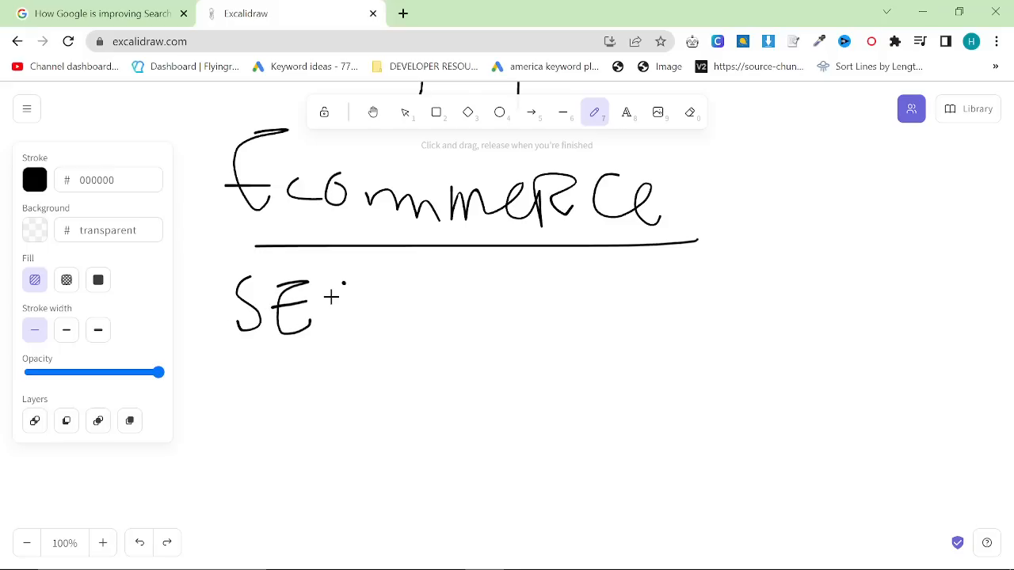
drag(324, 285, 341, 325)
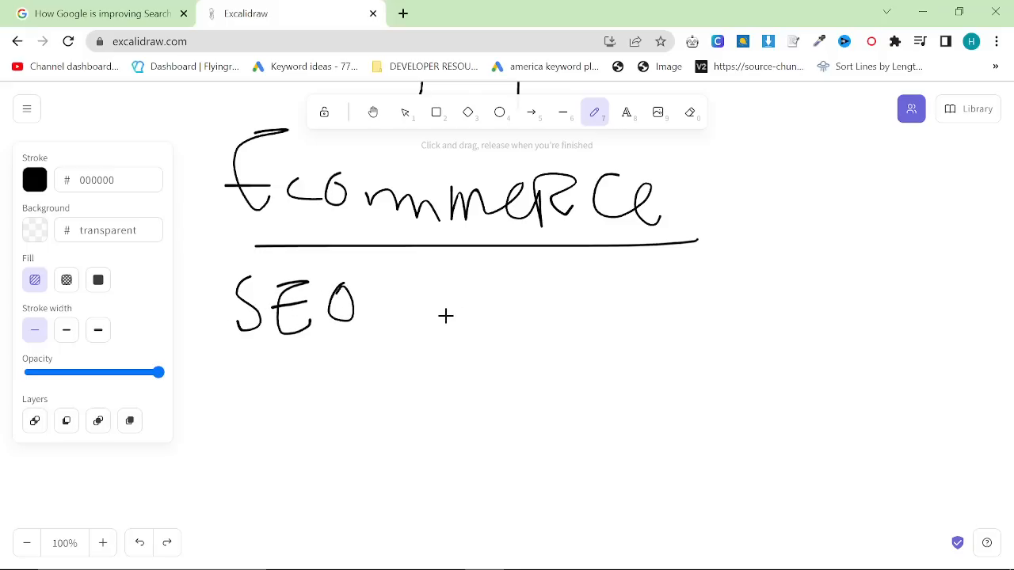
mouse_move(453, 330)
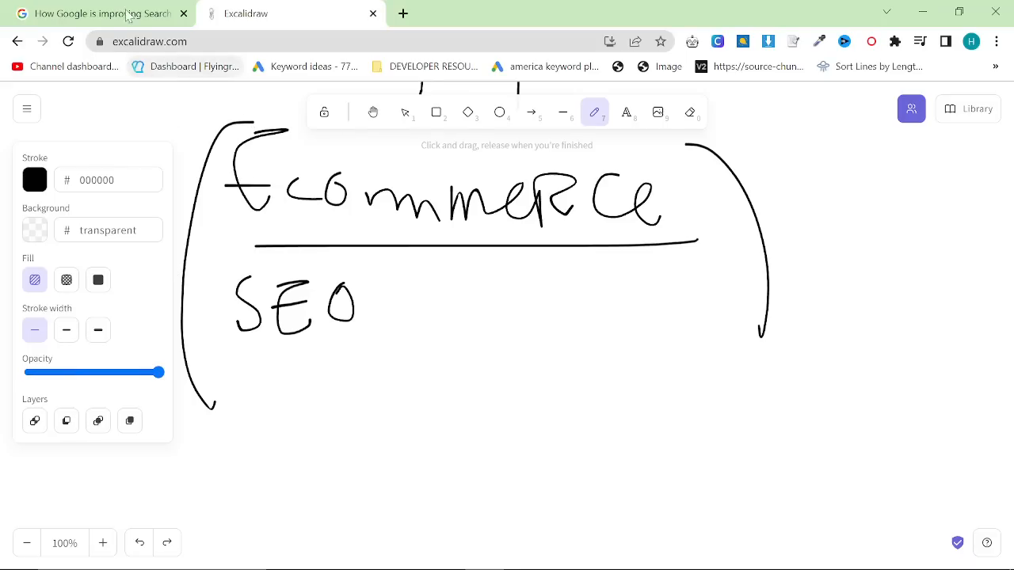
Step: Return to the blog post and pause its video at 0:38 while a query is typed
click(103, 14)
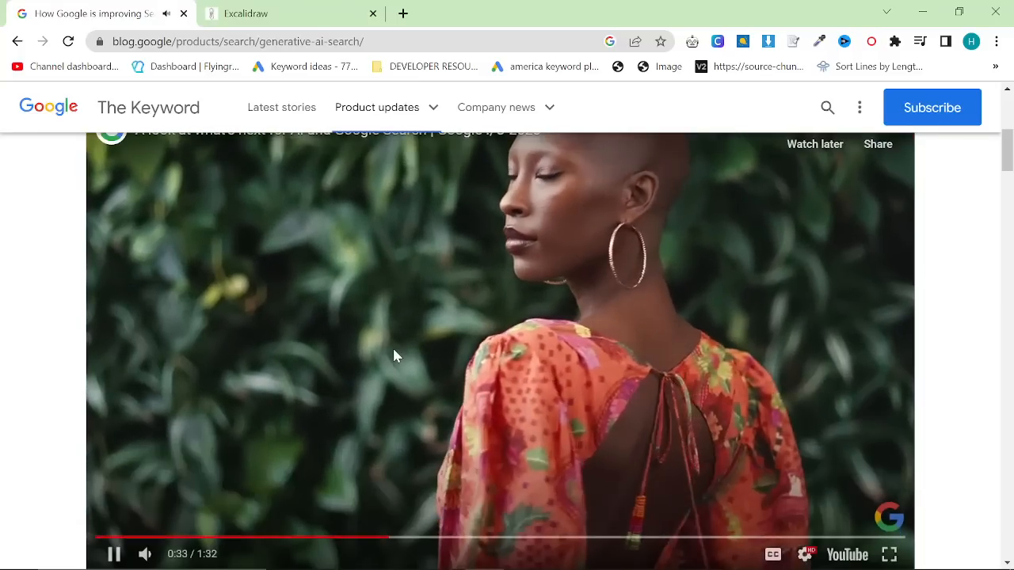
click(113, 554)
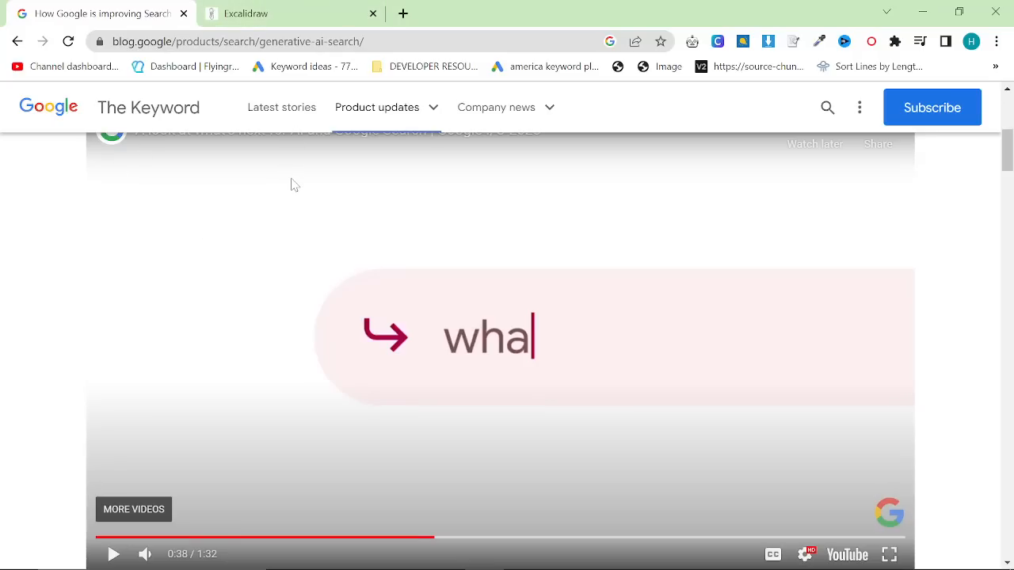
mouse_move(397, 282)
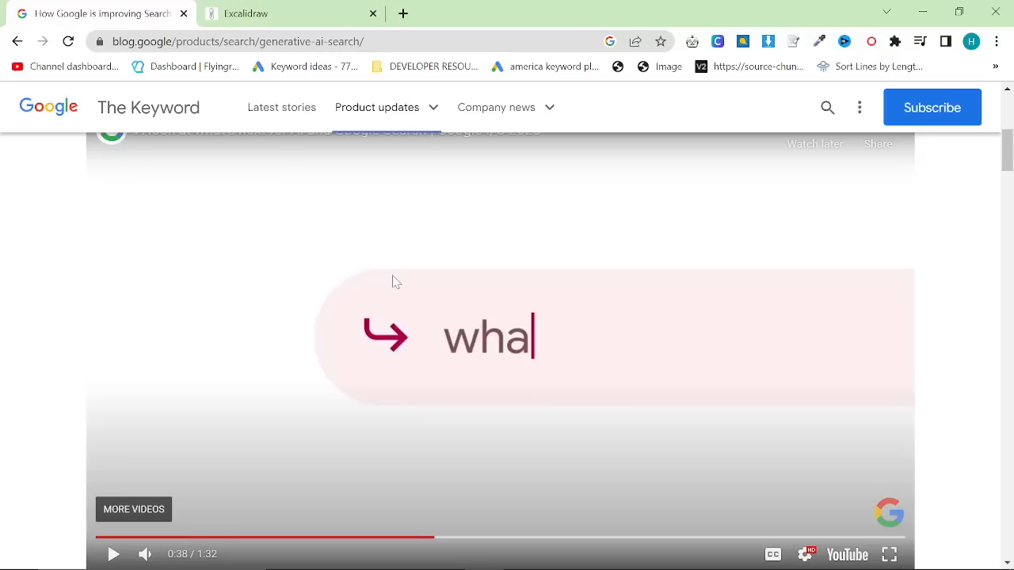
mouse_move(383, 313)
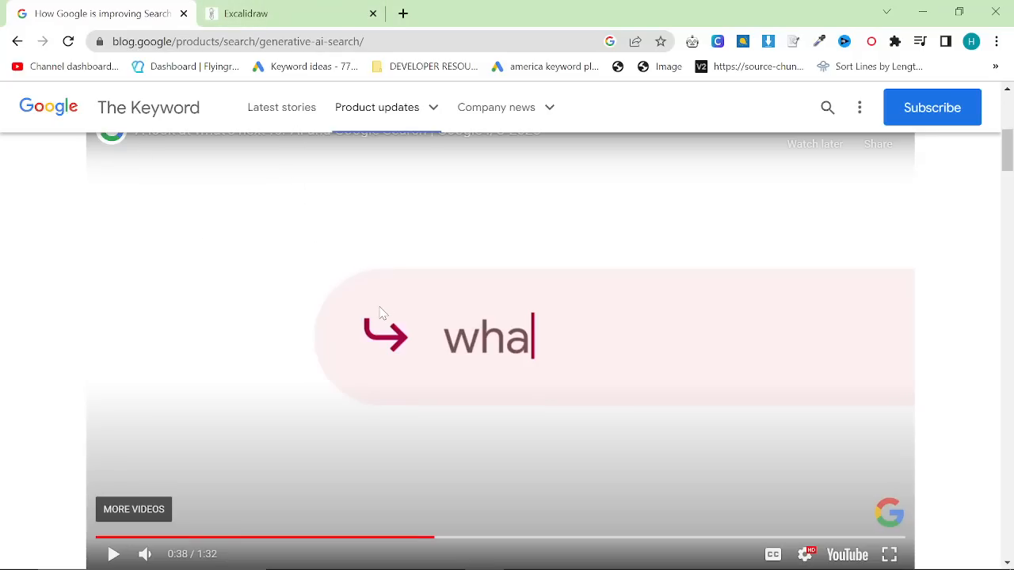
mouse_move(475, 251)
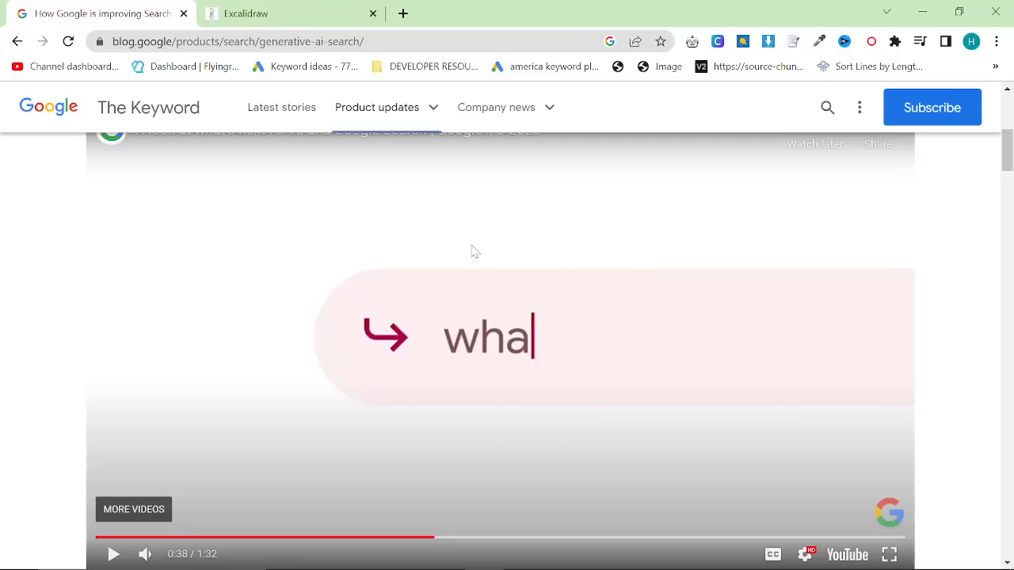
mouse_move(354, 336)
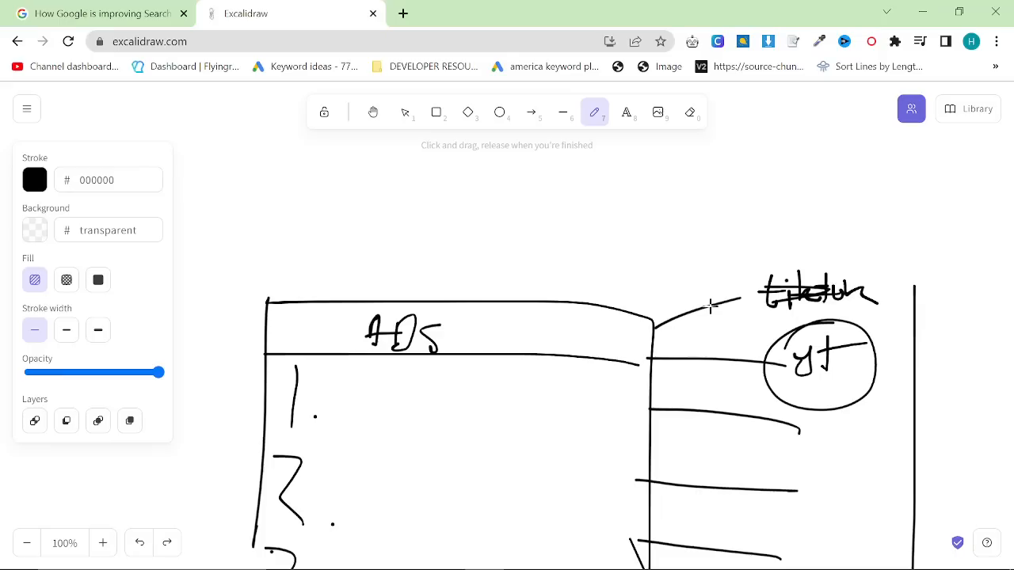
Step: Scroll down the Excalidraw canvas to the platforms sketch
scroll(down, 3)
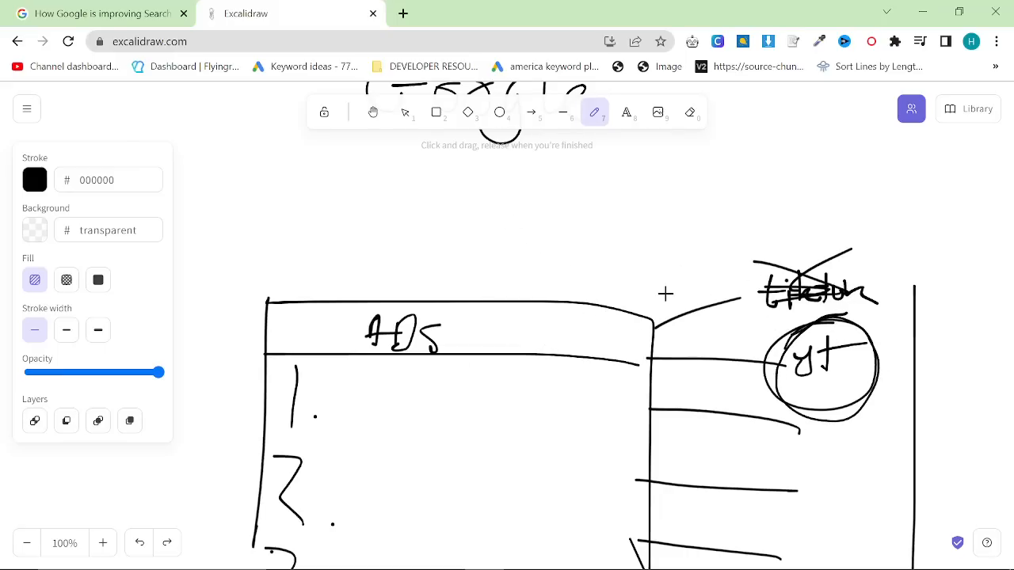
mouse_move(486, 263)
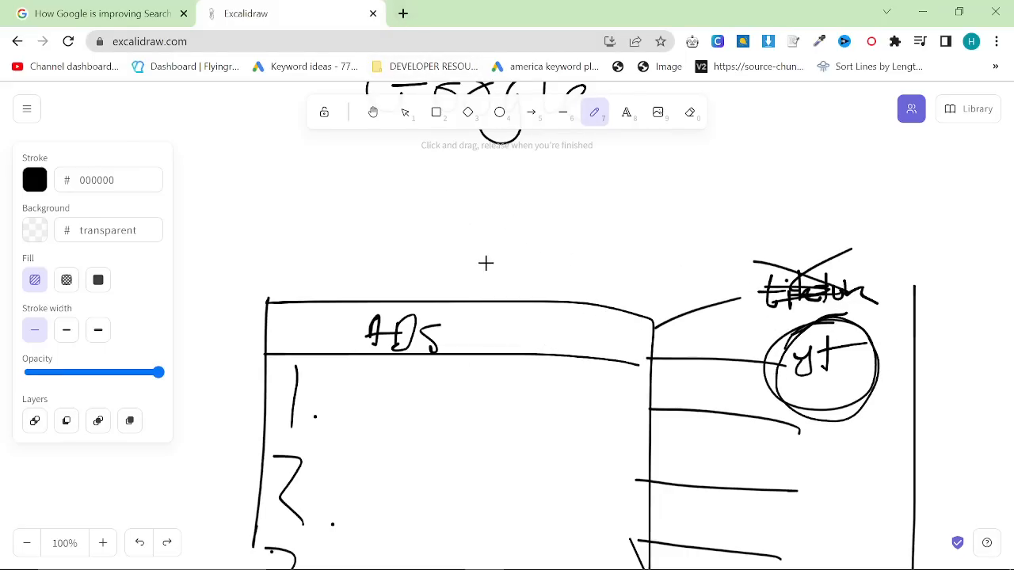
mouse_move(477, 272)
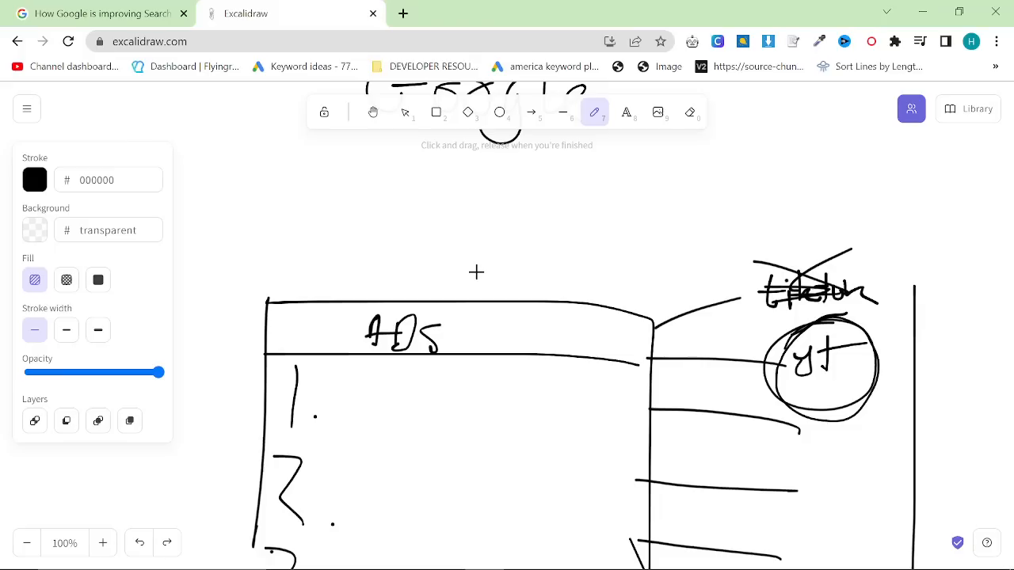
mouse_move(497, 273)
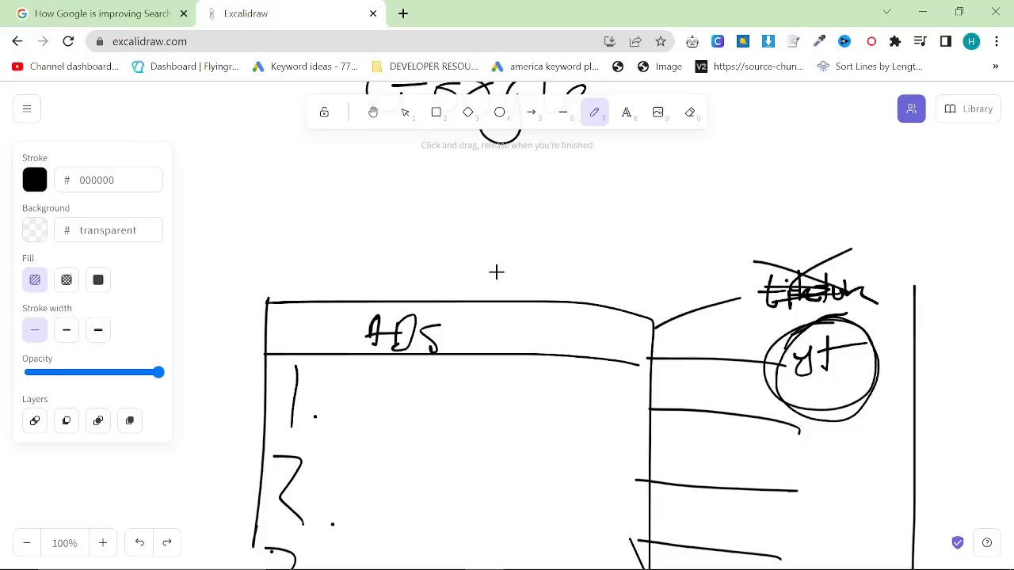
mouse_move(780, 264)
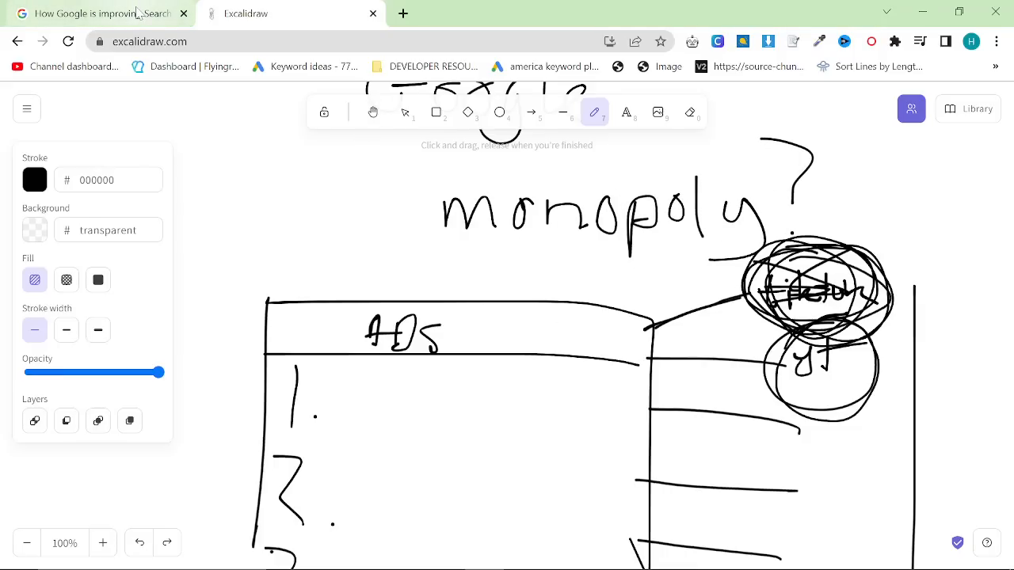
Step: Return to the blog post and bring the video's New Orleans lunch-spot comparison fully into view
click(95, 14)
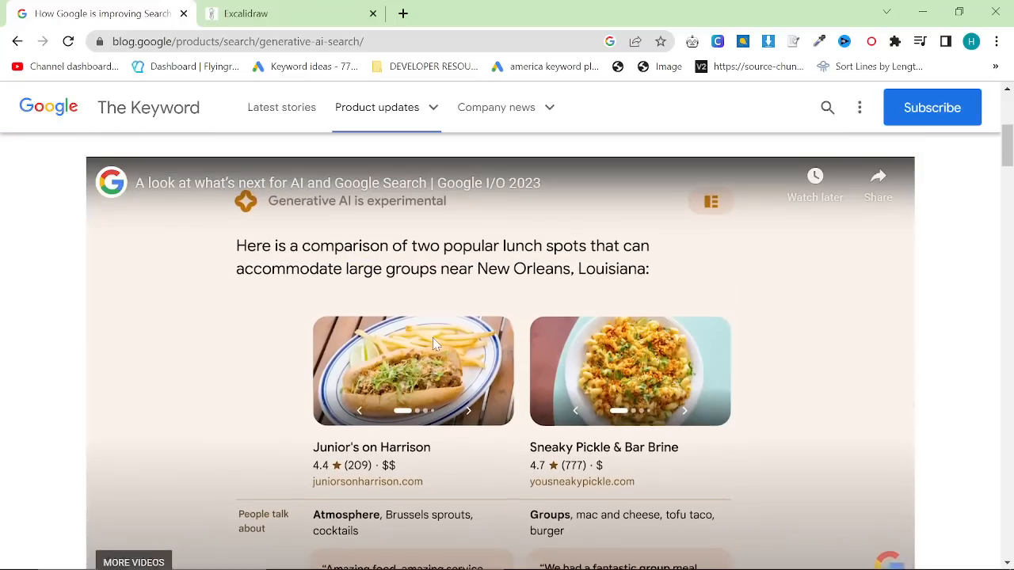
scroll(down, 3)
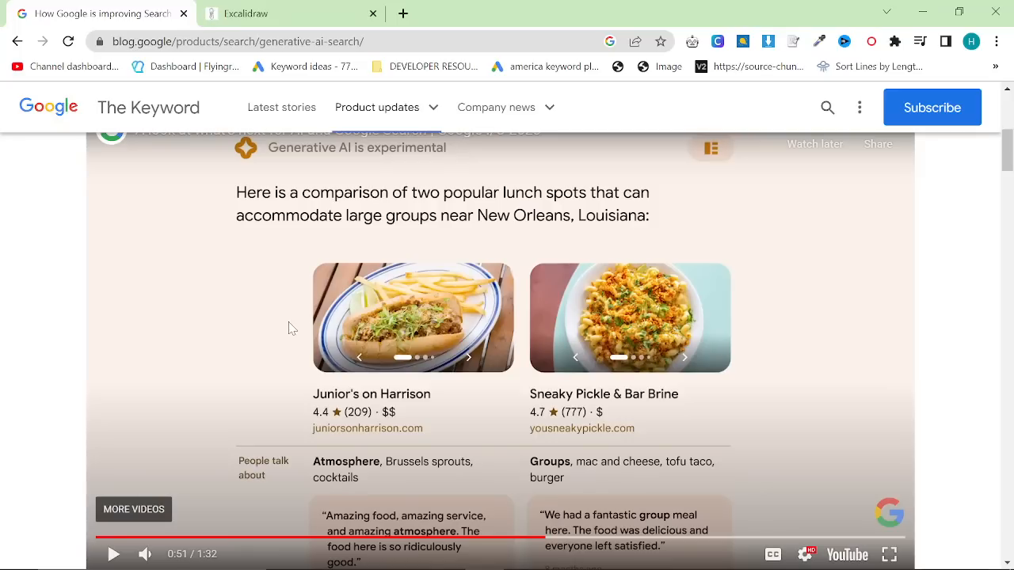
mouse_move(396, 155)
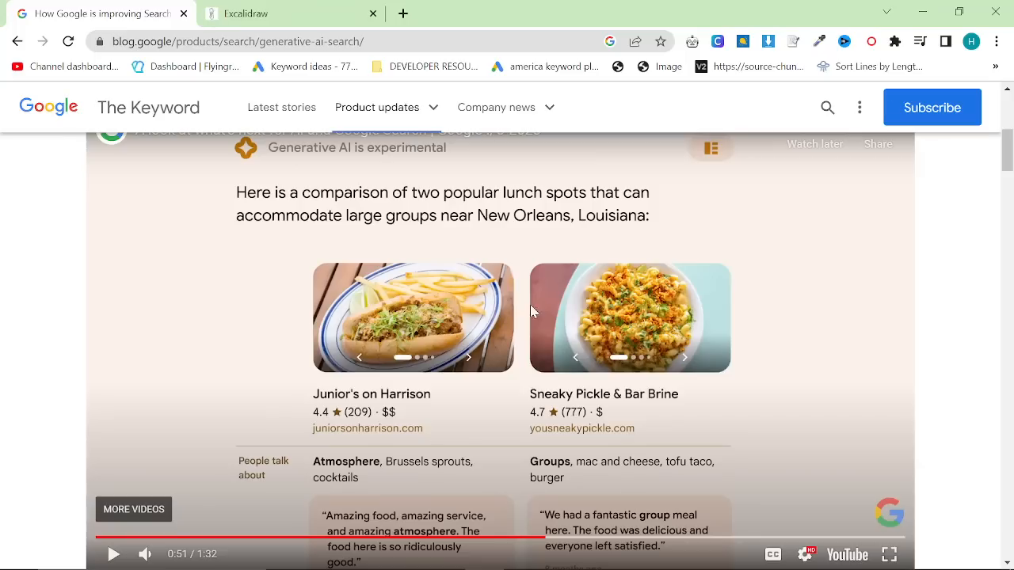
mouse_move(417, 273)
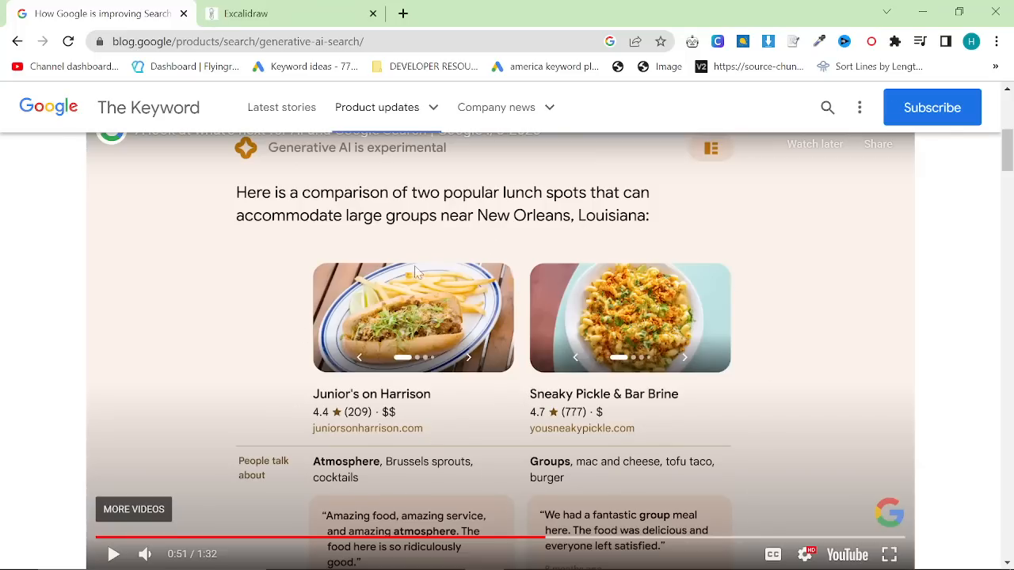
mouse_move(550, 337)
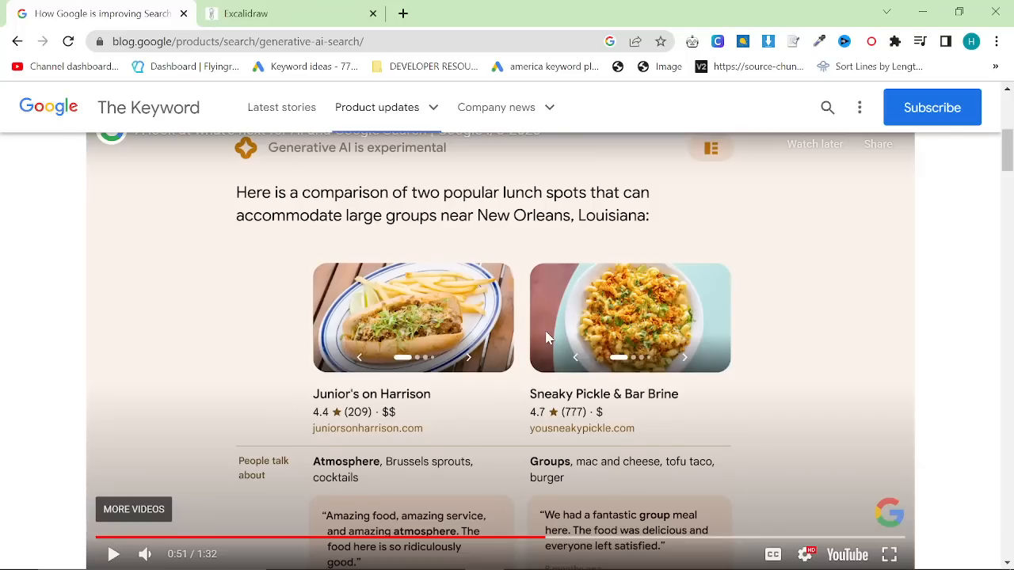
mouse_move(516, 337)
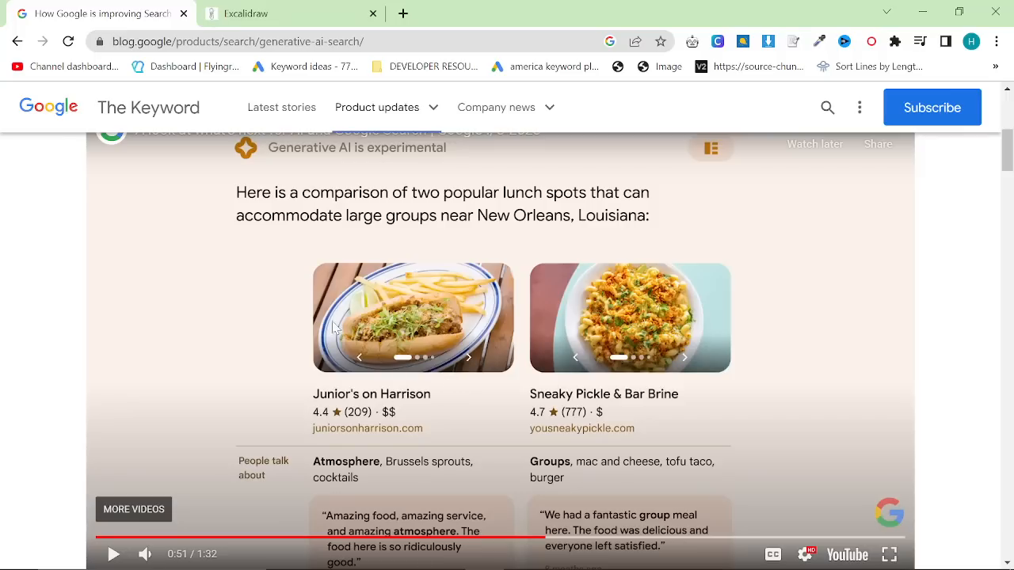
mouse_move(451, 236)
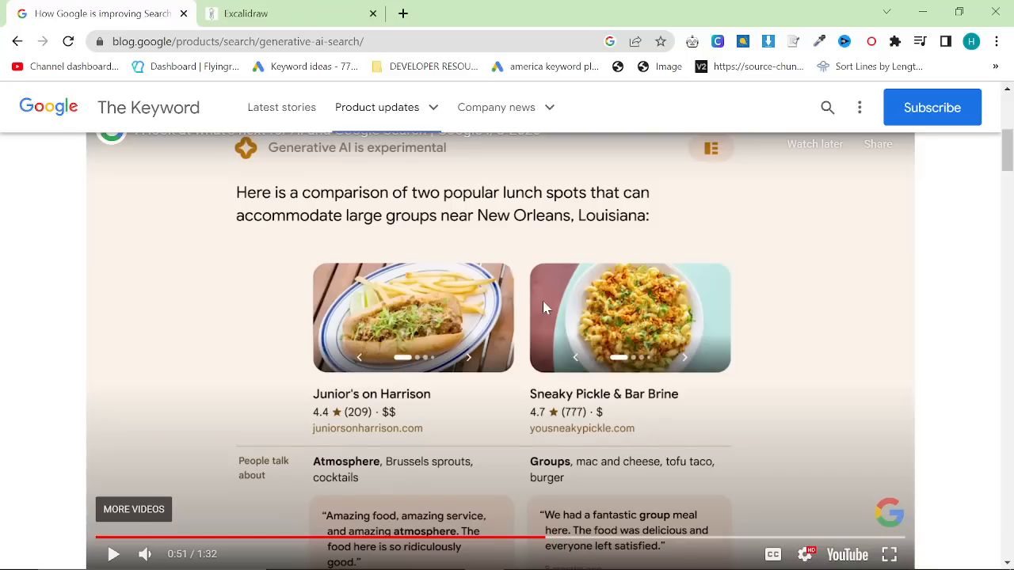
mouse_move(557, 307)
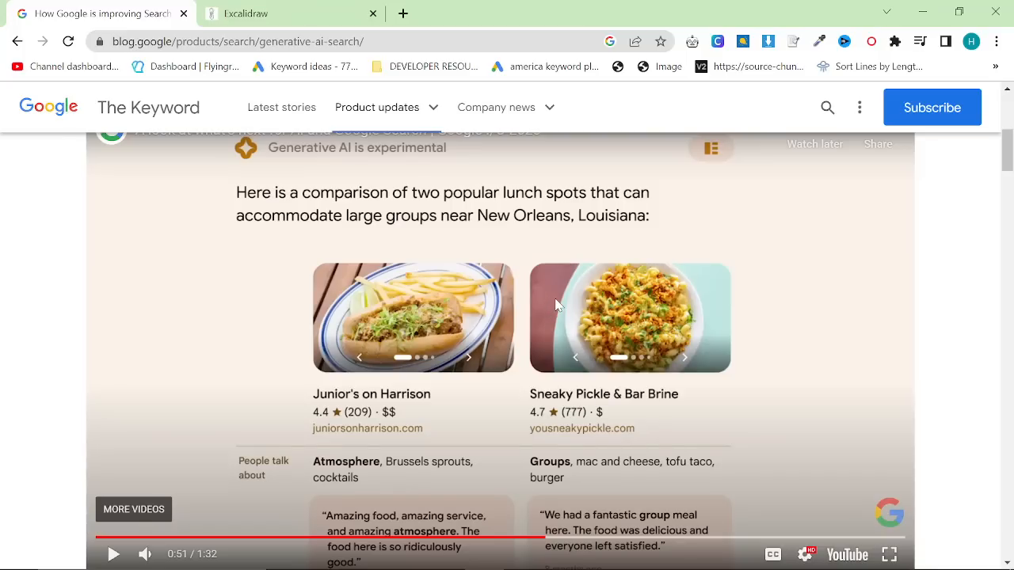
Step: Handwrite 'Affiliate marketing' on a blank area of the Excalidraw canvas
click(246, 13)
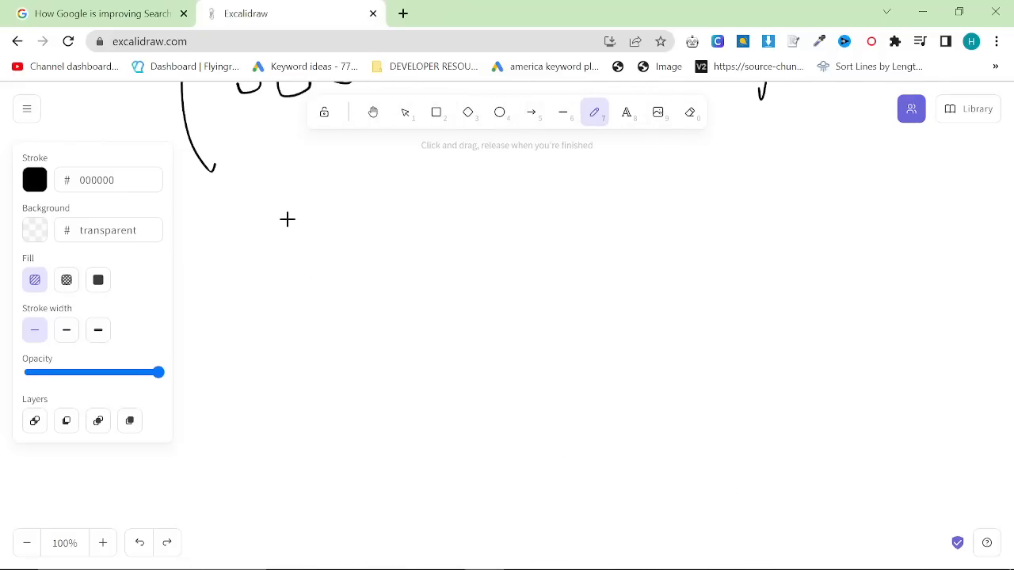
drag(286, 214, 377, 309)
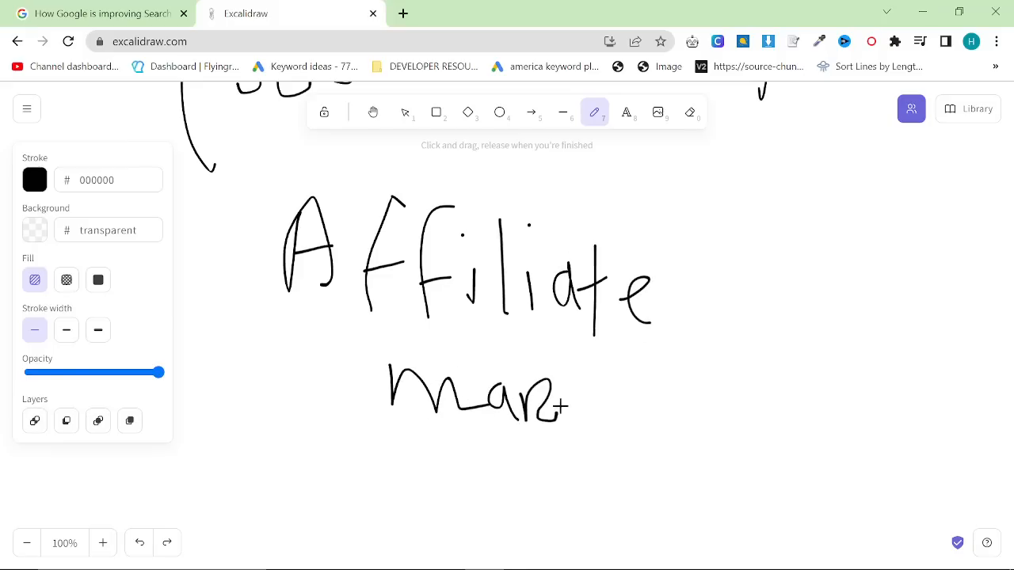
drag(571, 397, 677, 393)
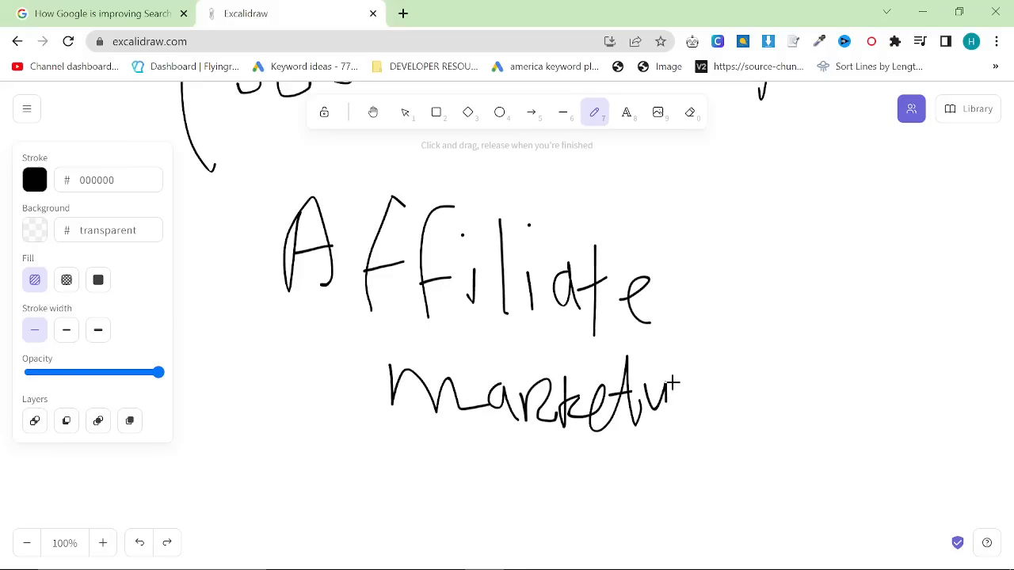
drag(677, 388, 729, 475)
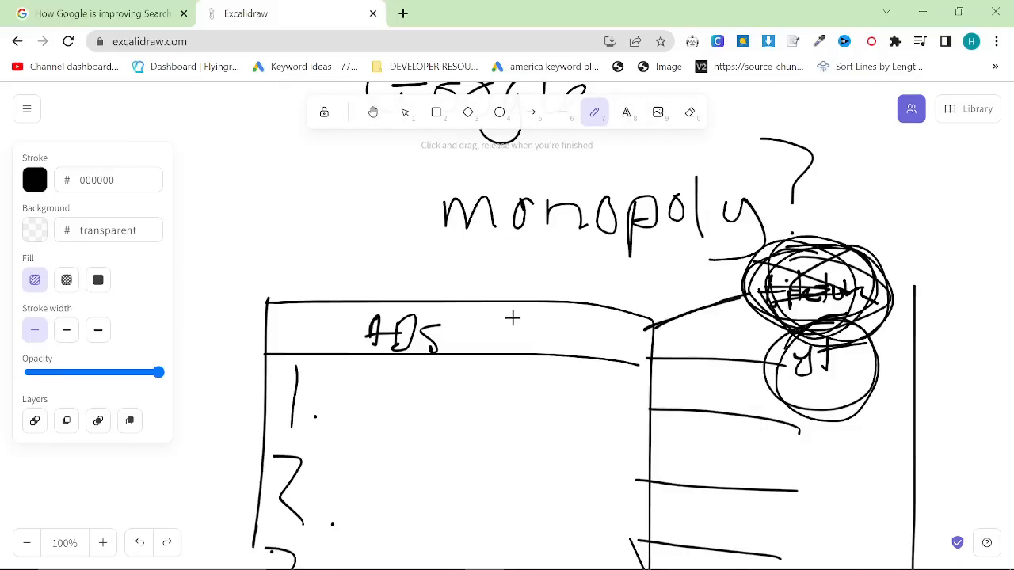
Step: Finish writing 'youtube', ring the platforms in a large oval, and draw an arrow into ADS
scroll(down, 3)
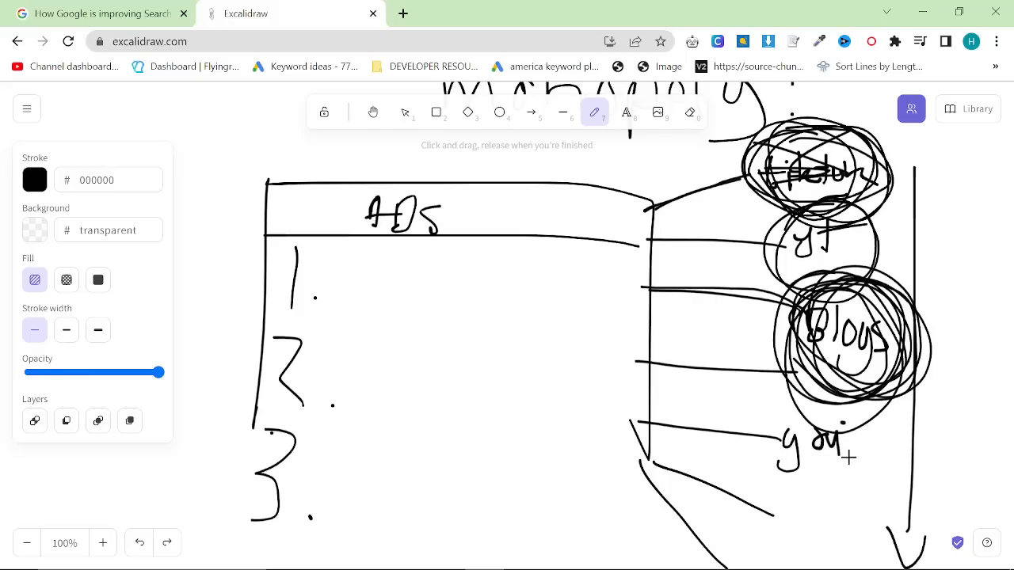
drag(847, 456, 923, 455)
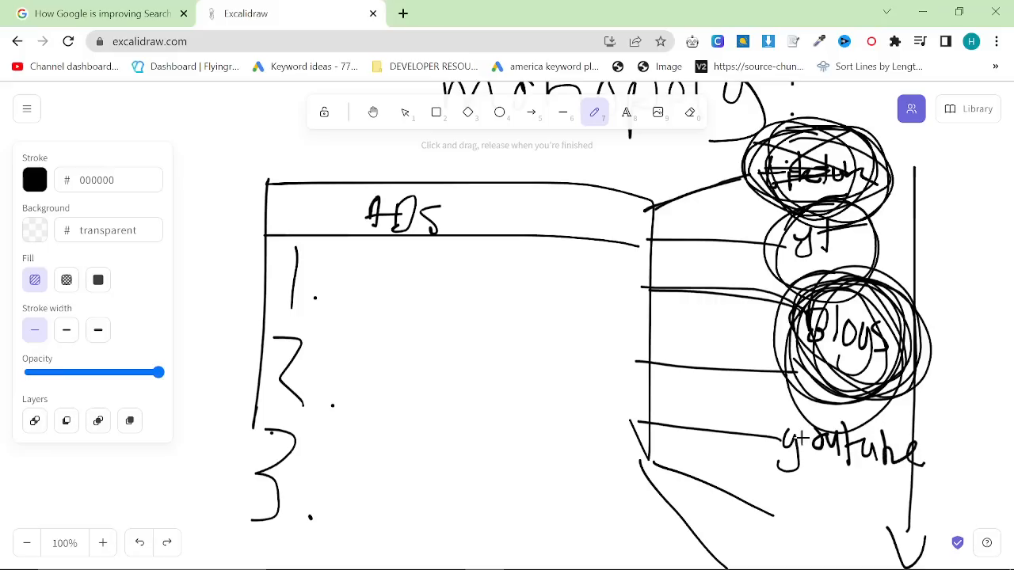
drag(776, 469, 931, 461)
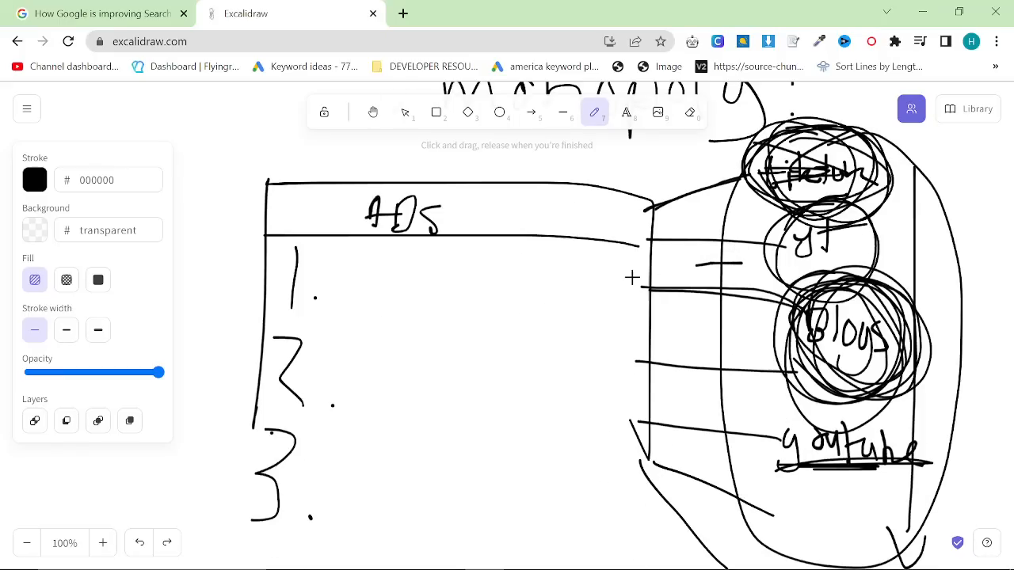
drag(745, 263, 567, 316)
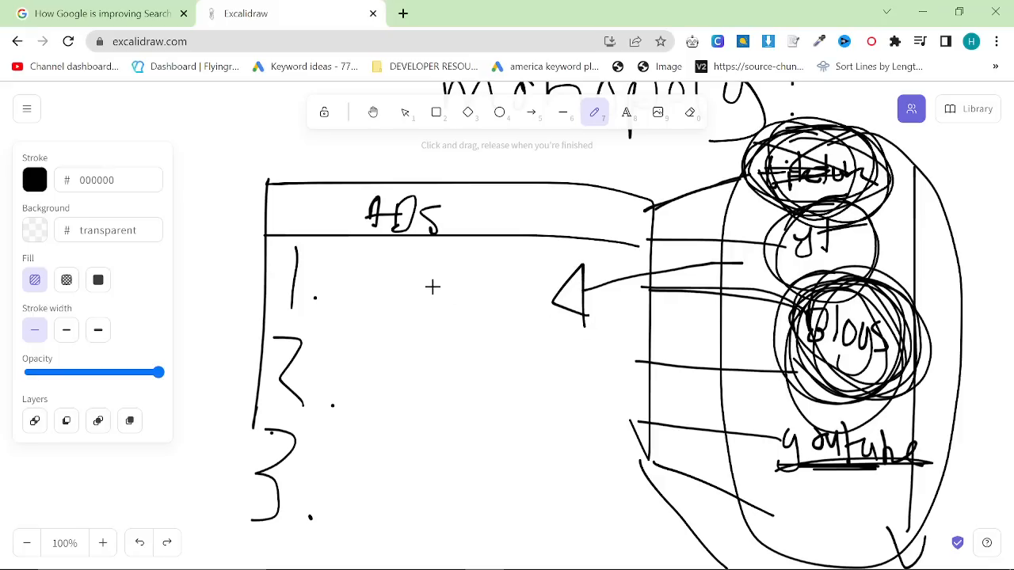
mouse_move(711, 361)
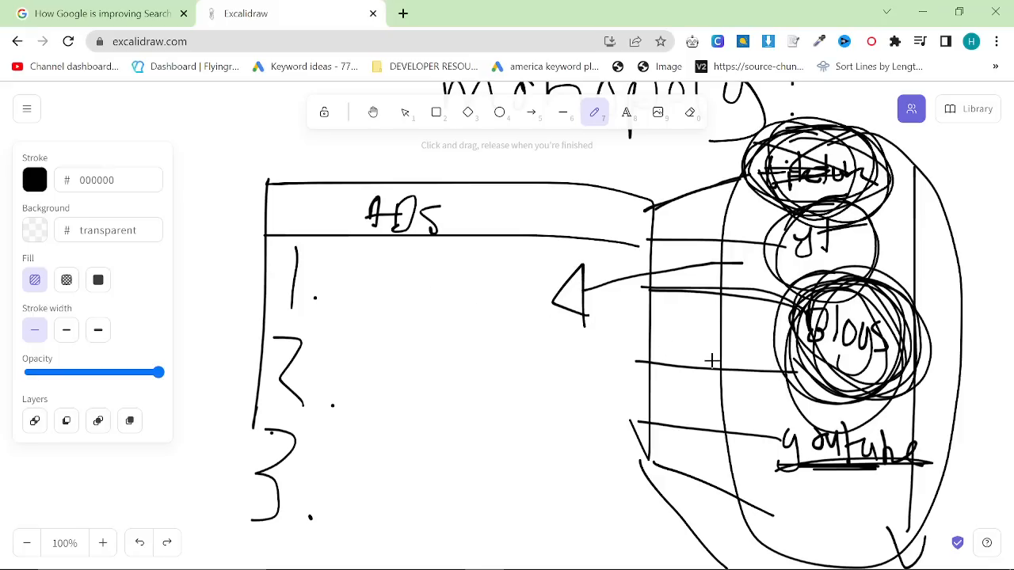
mouse_move(564, 320)
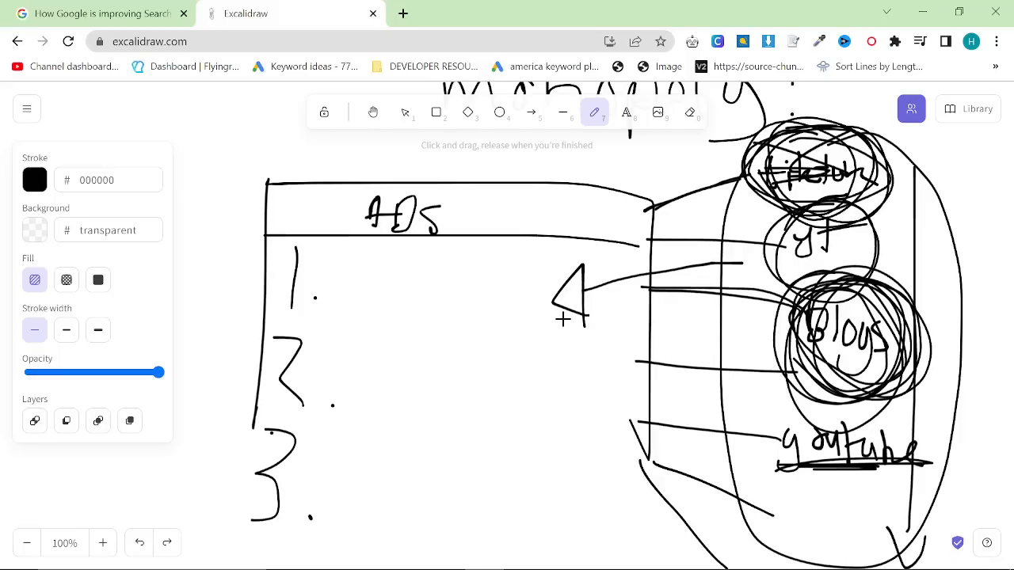
mouse_move(334, 299)
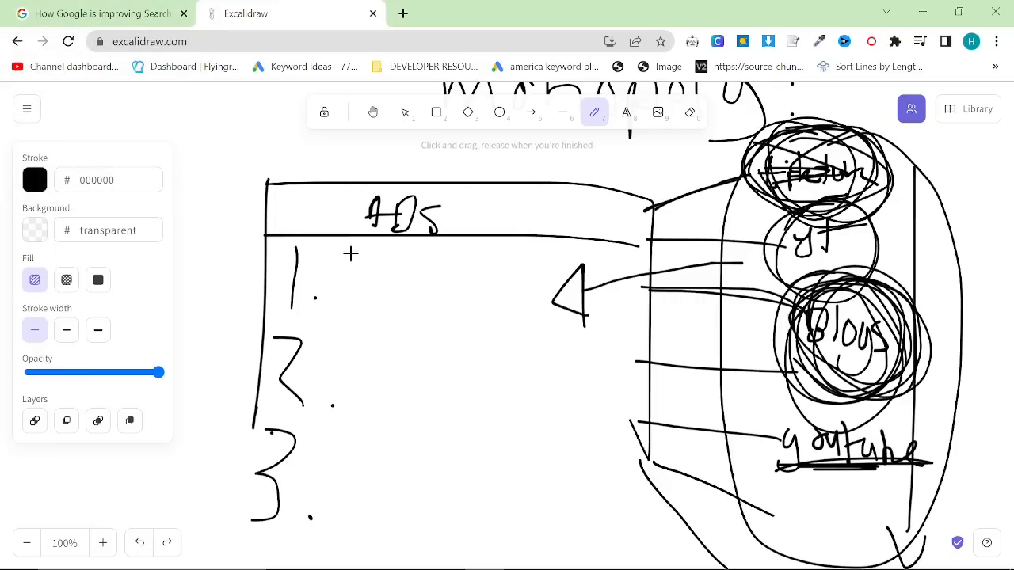
mouse_move(680, 382)
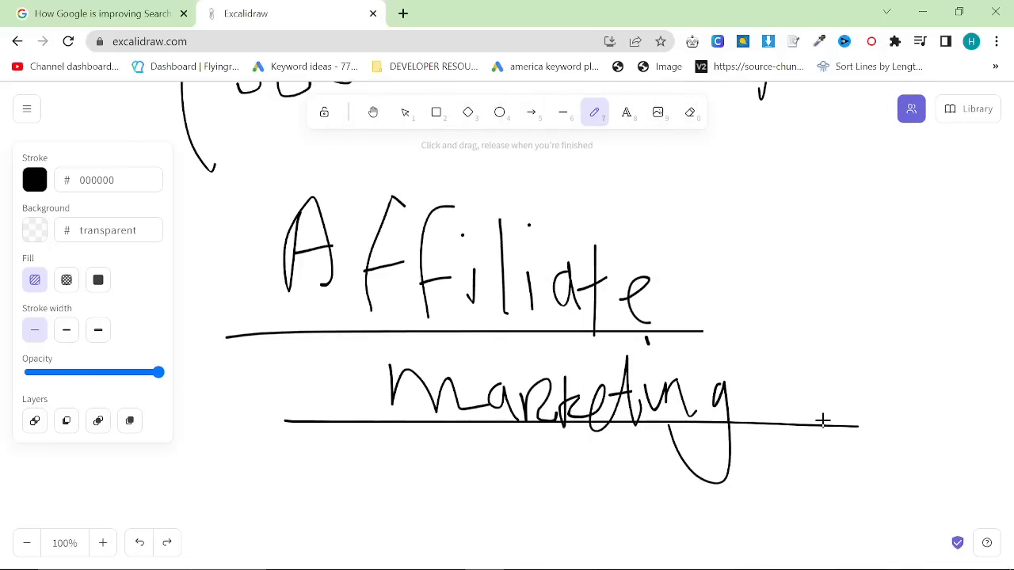
Step: Draw a small arrow below 'marketing' and a long second arrow from the platforms toward ADS
scroll(down, 3)
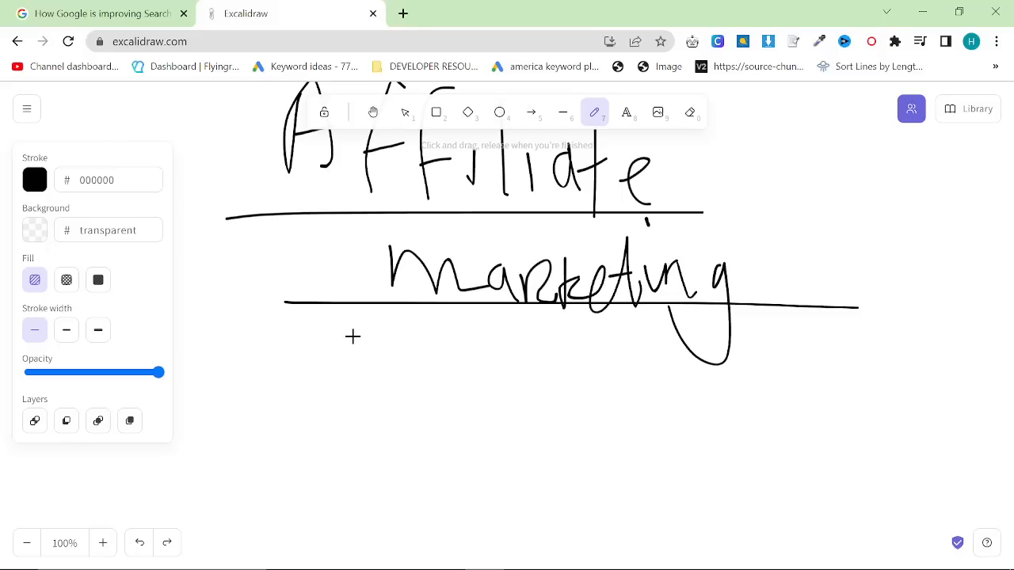
scroll(down, 3)
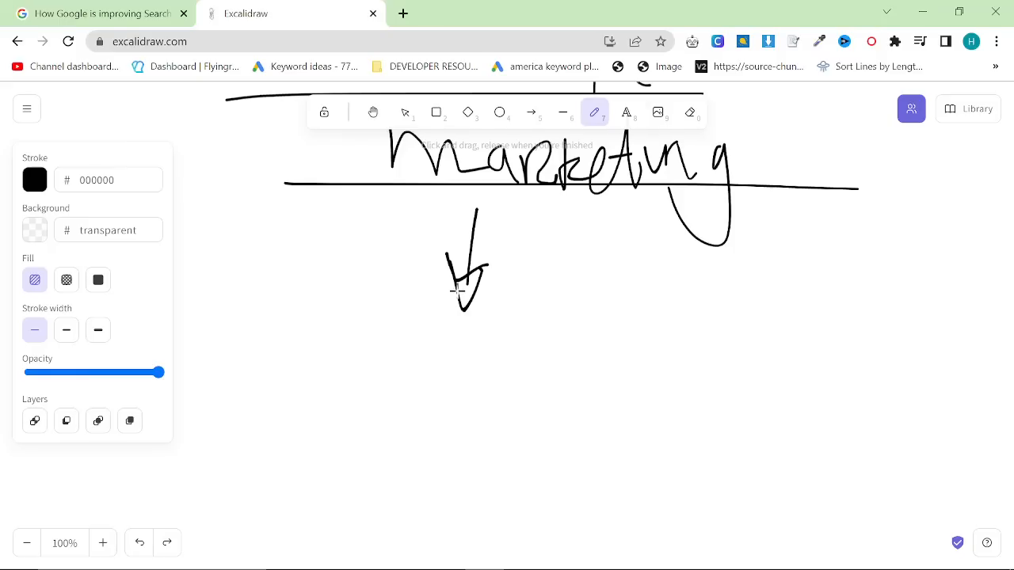
drag(459, 273, 471, 297)
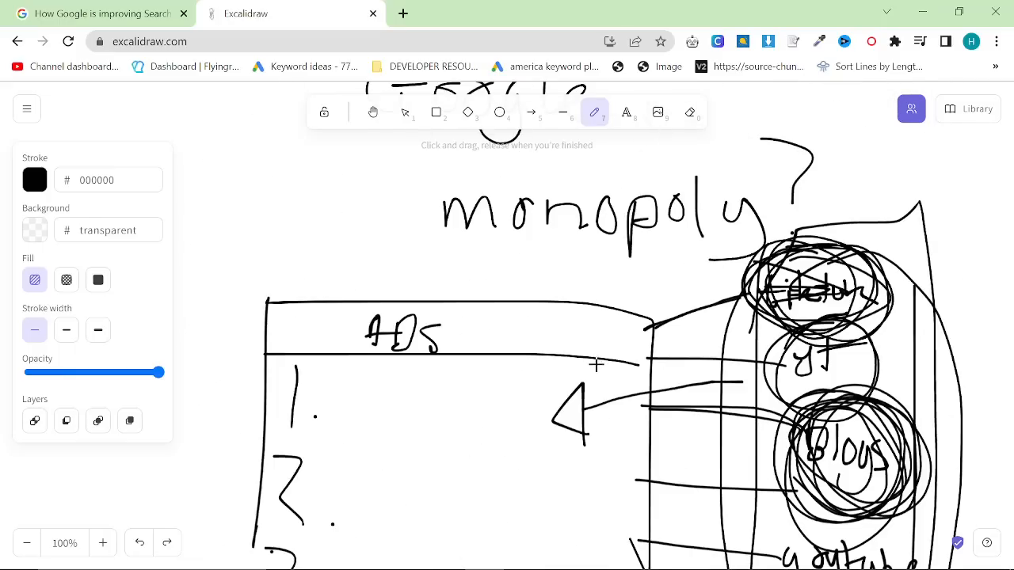
scroll(down, 3)
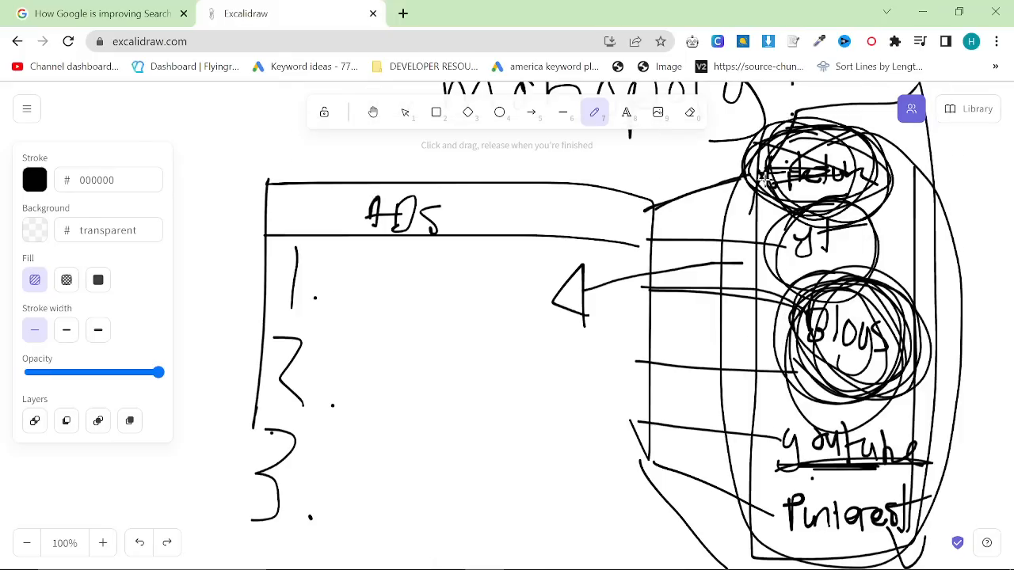
drag(757, 155, 756, 563)
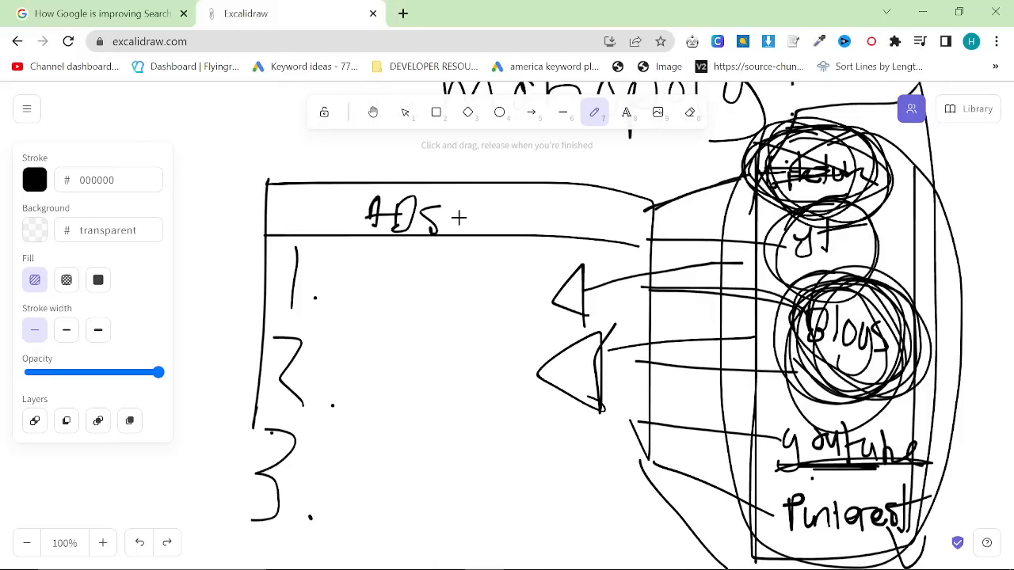
click(103, 13)
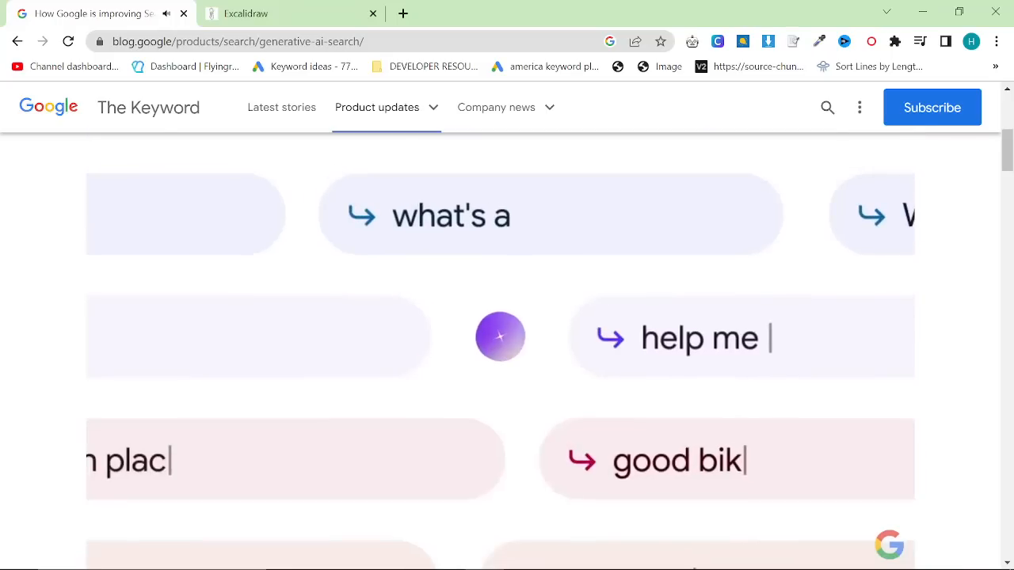
Step: Read down the generative AI search post, opening the Search Labs announcement in a new tab
scroll(down, 3)
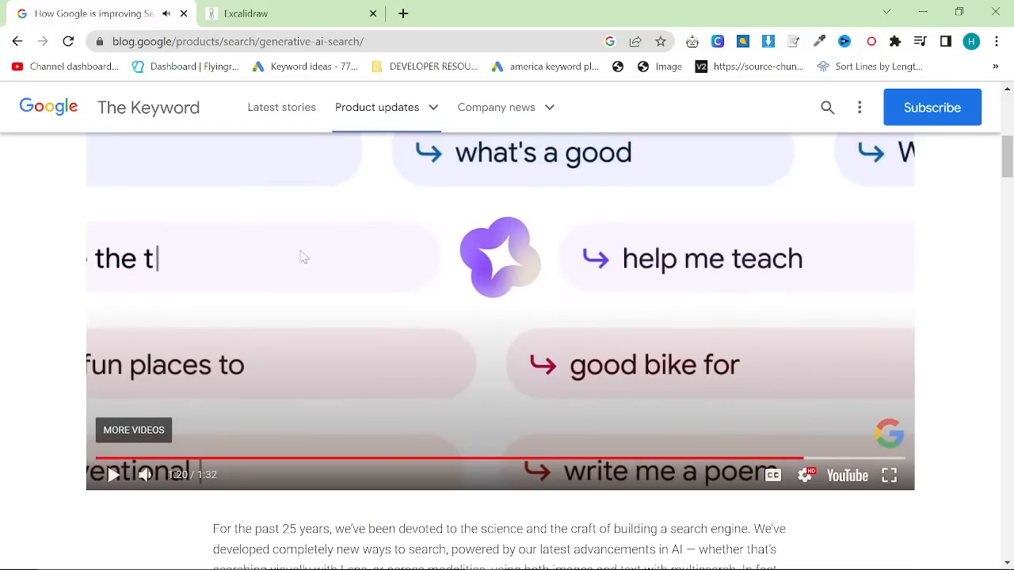
scroll(down, 3)
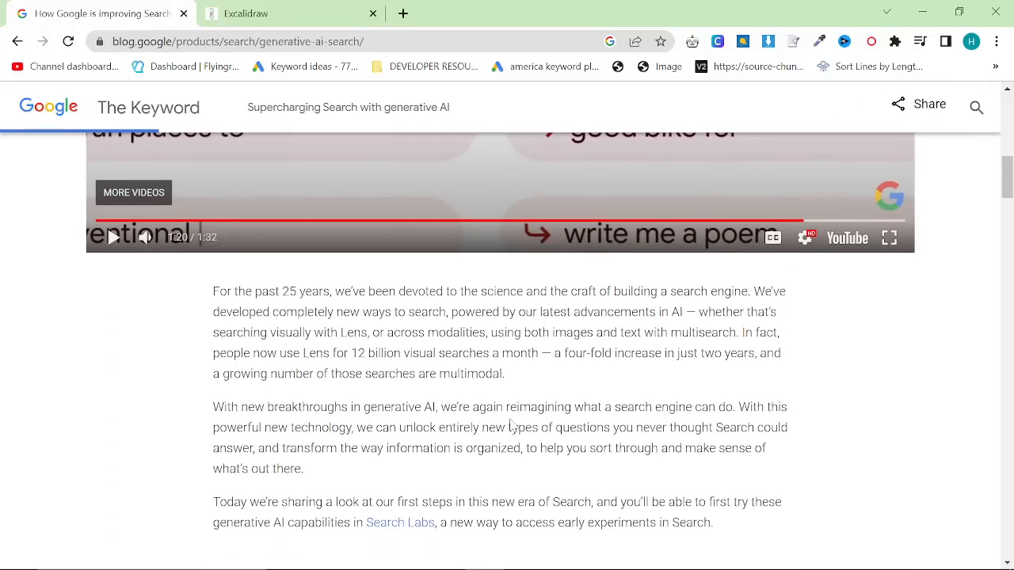
click(400, 522)
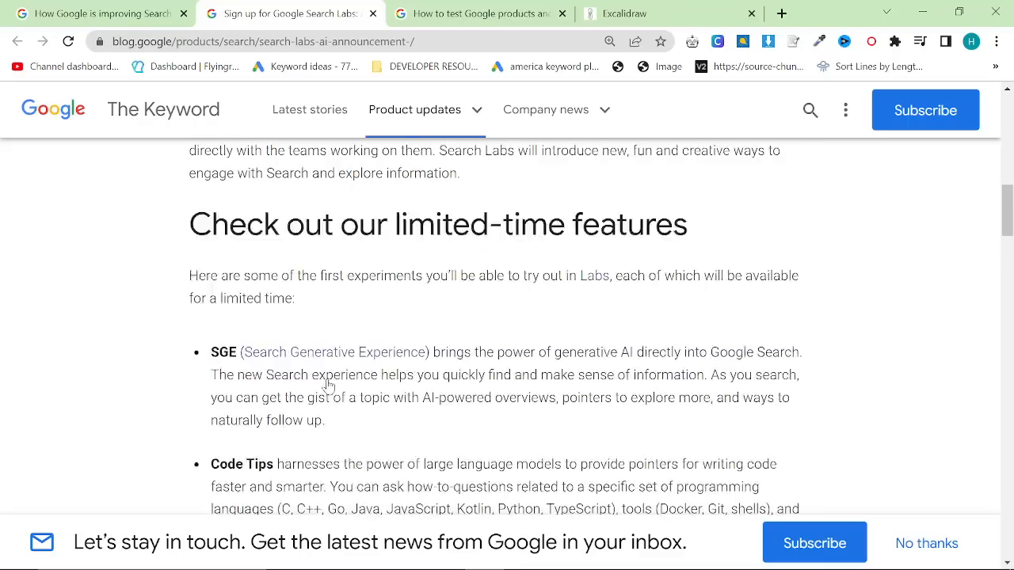
scroll(down, 3)
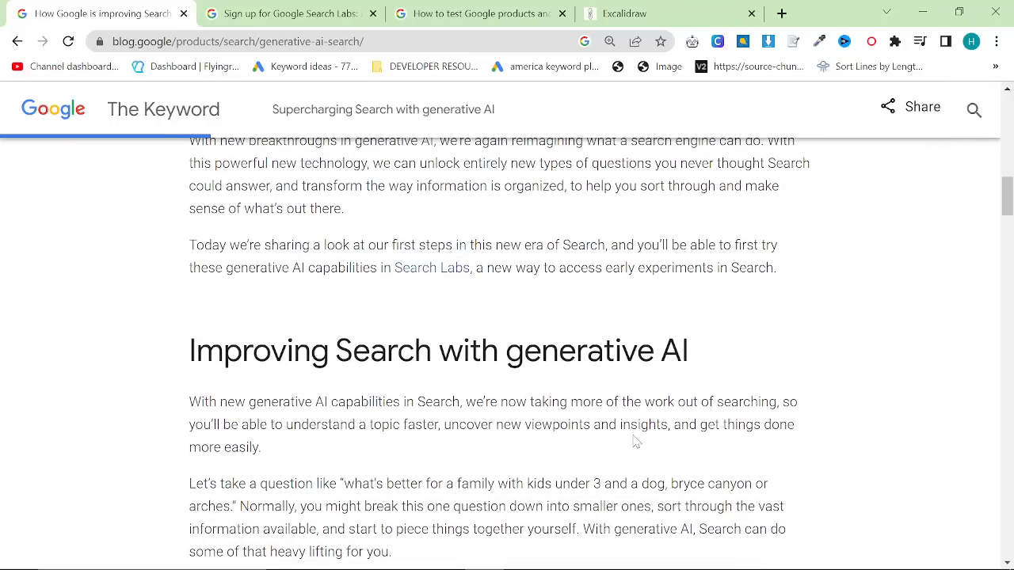
scroll(down, 3)
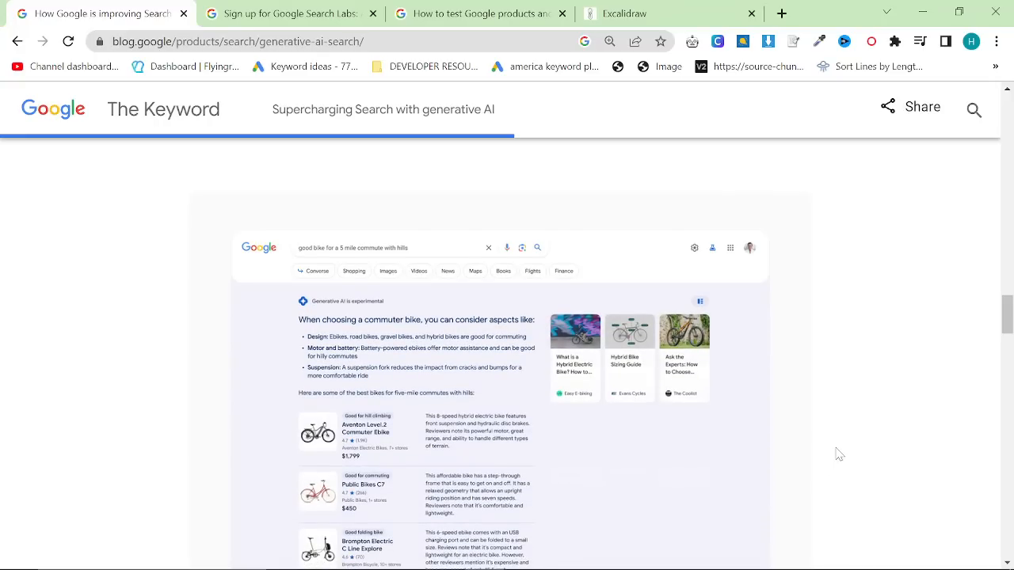
scroll(down, 3)
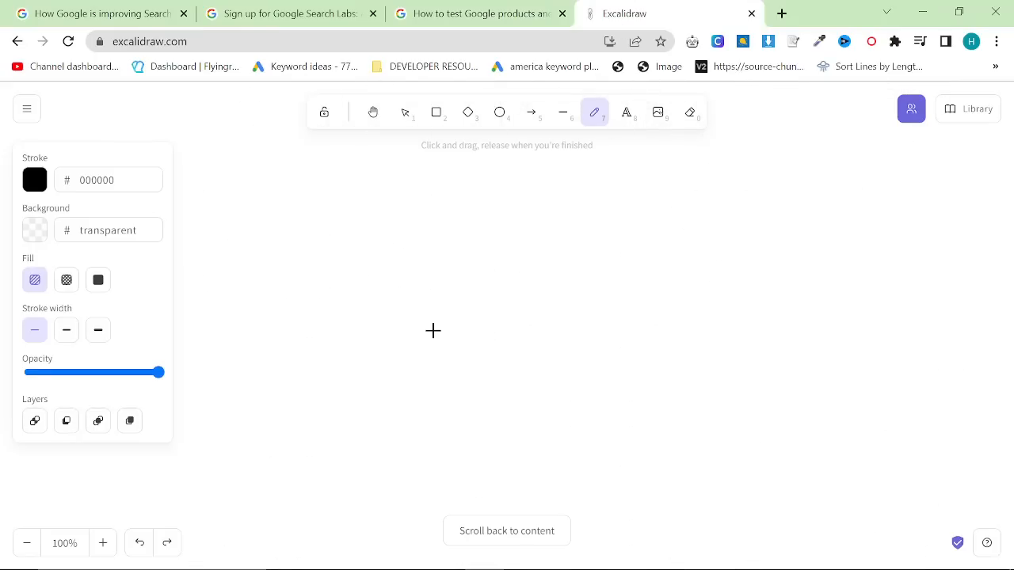
mouse_move(272, 196)
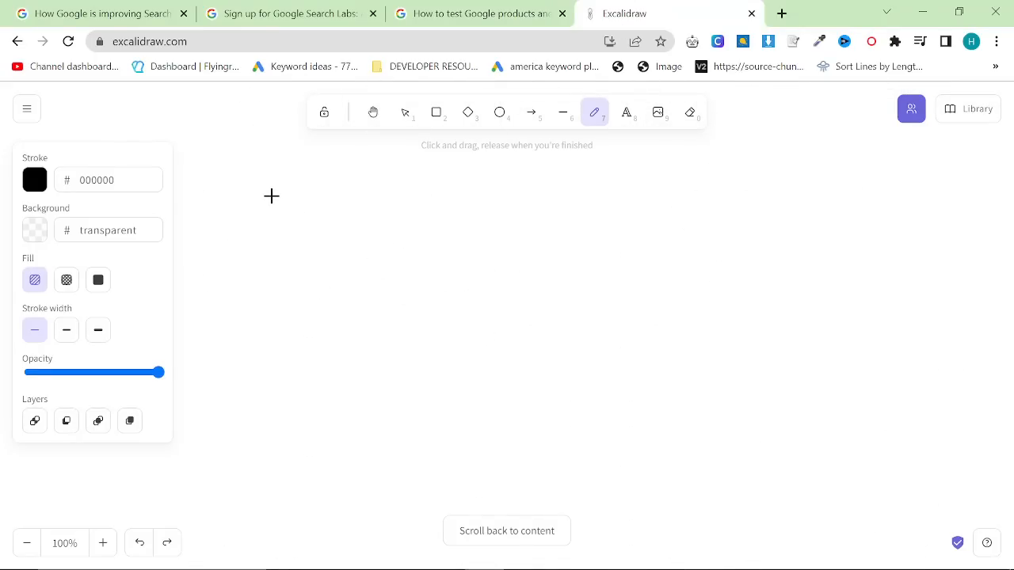
Step: Handwrite '1. Posting Broadly' in two pencil strokes on the blank canvas
drag(253, 182, 396, 261)
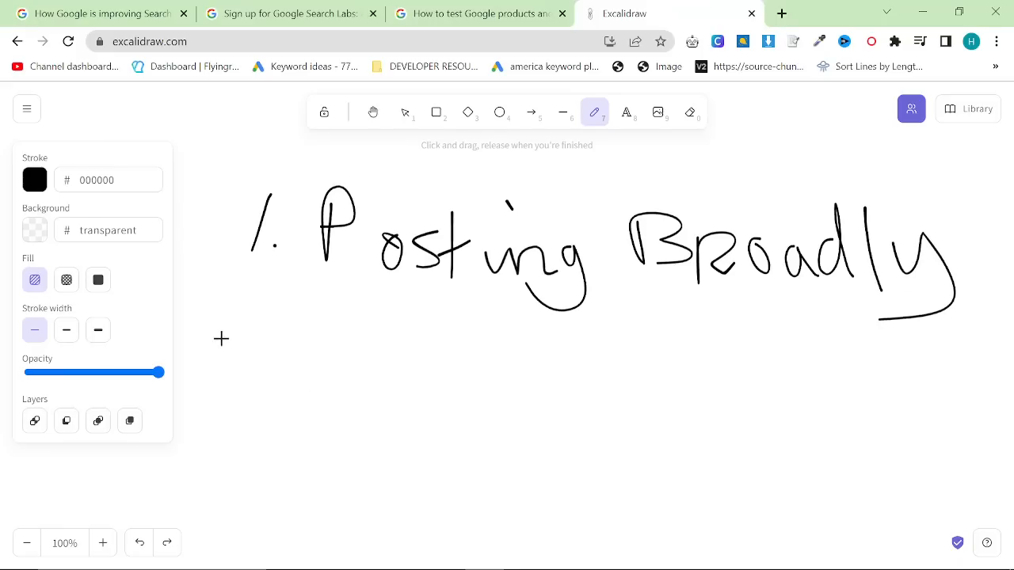
drag(254, 333, 459, 404)
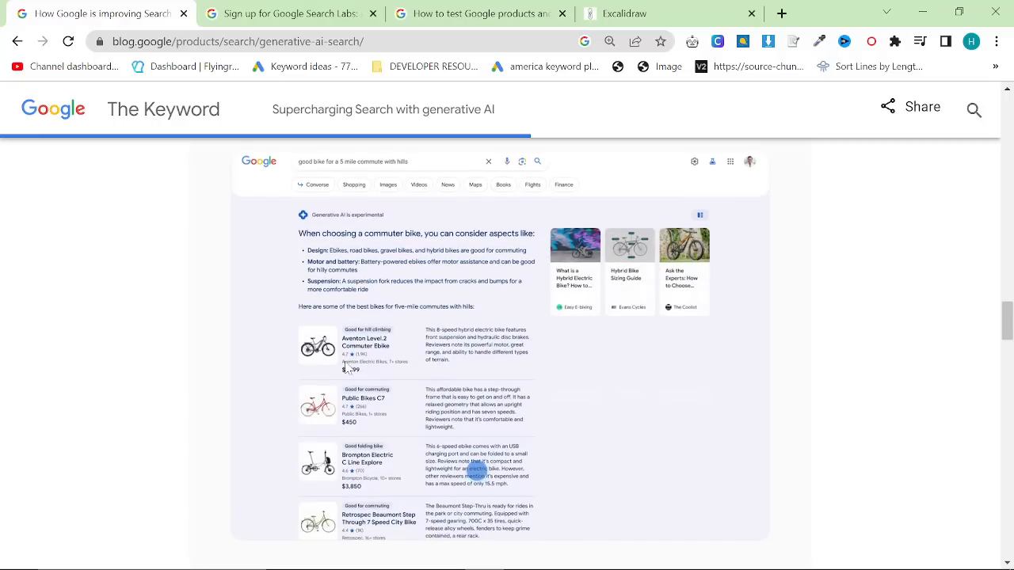
Step: Send 'ebikes in red' as a follow-up question in the article's search demo
scroll(down, 3)
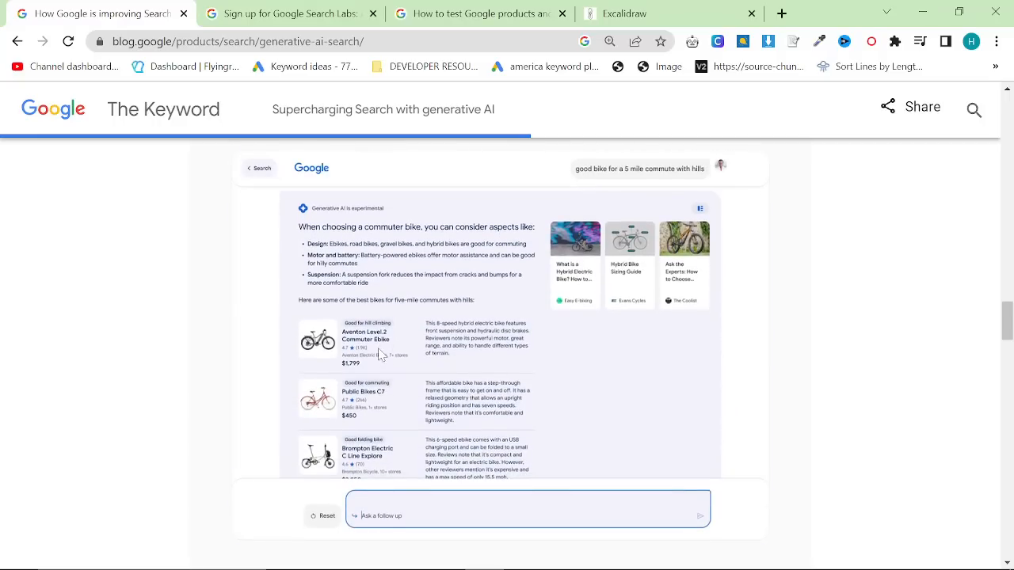
text(ebikes in red)
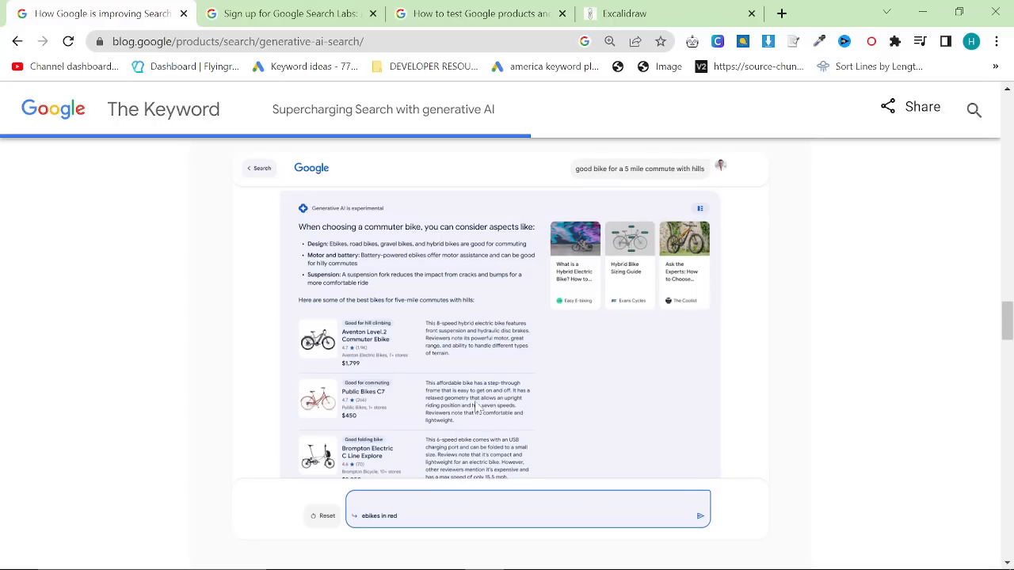
click(701, 516)
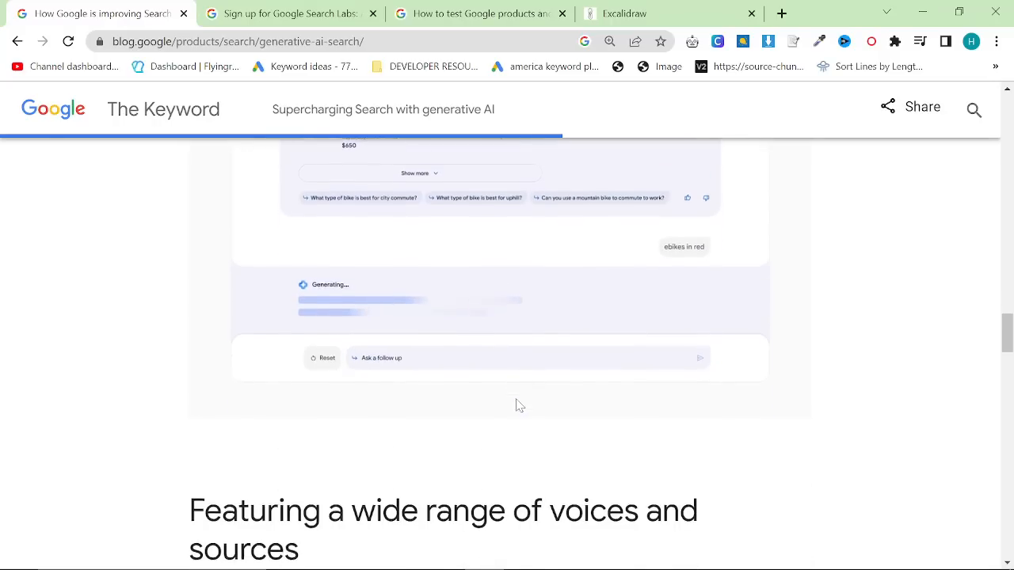
Step: Scroll through the post, returning to its title, byline and embedded Google I/O video
scroll(down, 3)
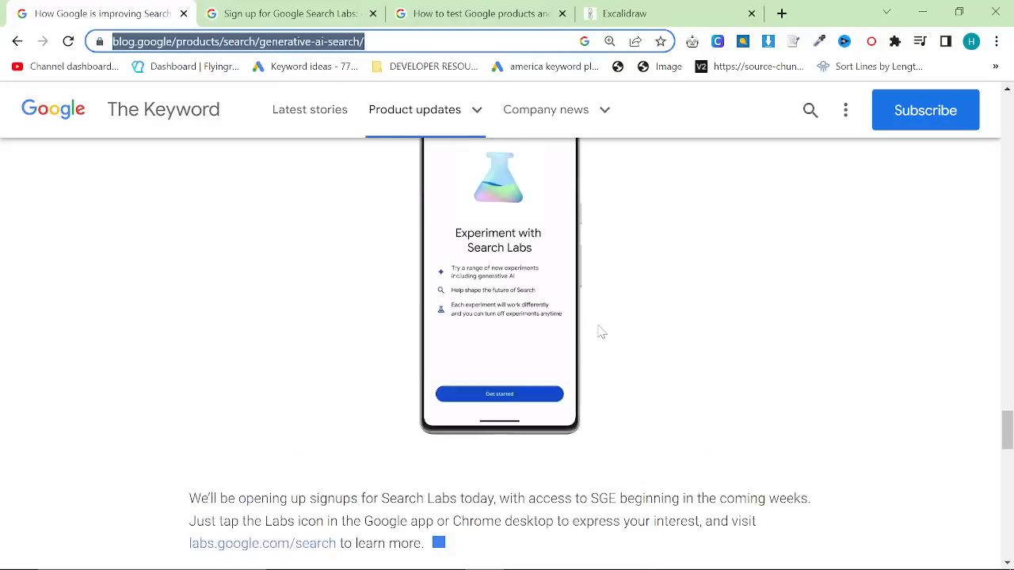
scroll(up, 3)
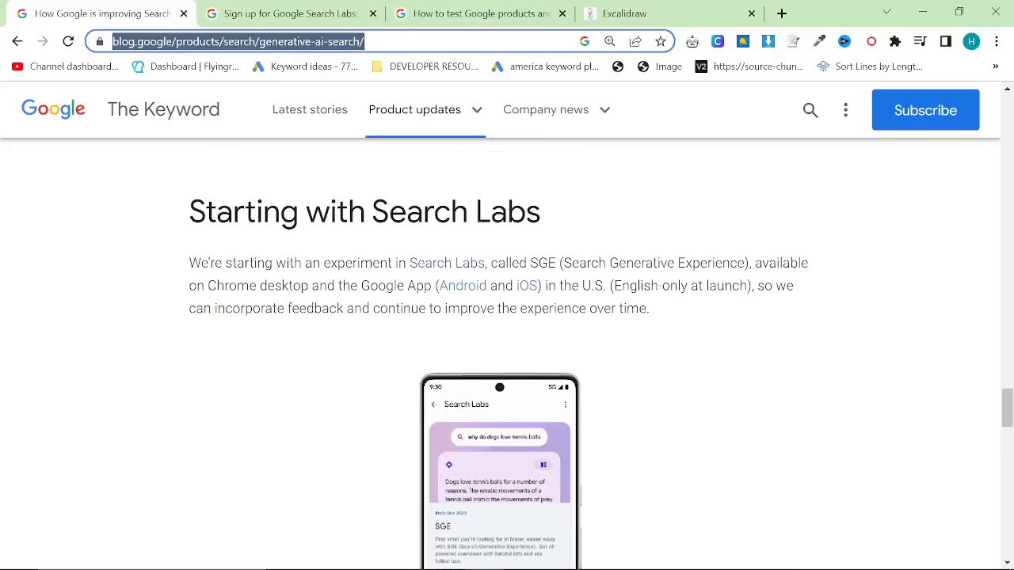
drag(276, 285, 424, 285)
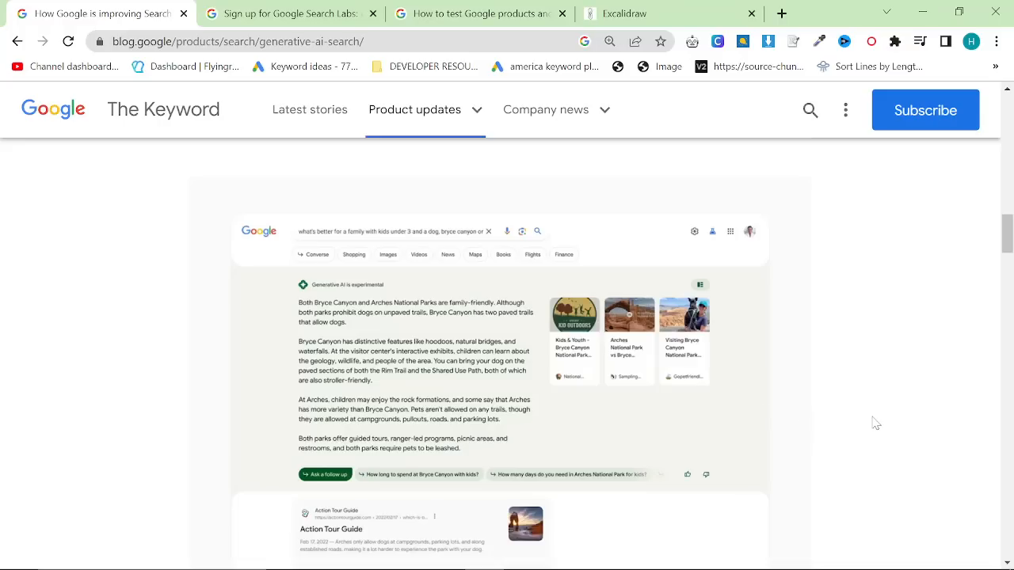
scroll(down, 3)
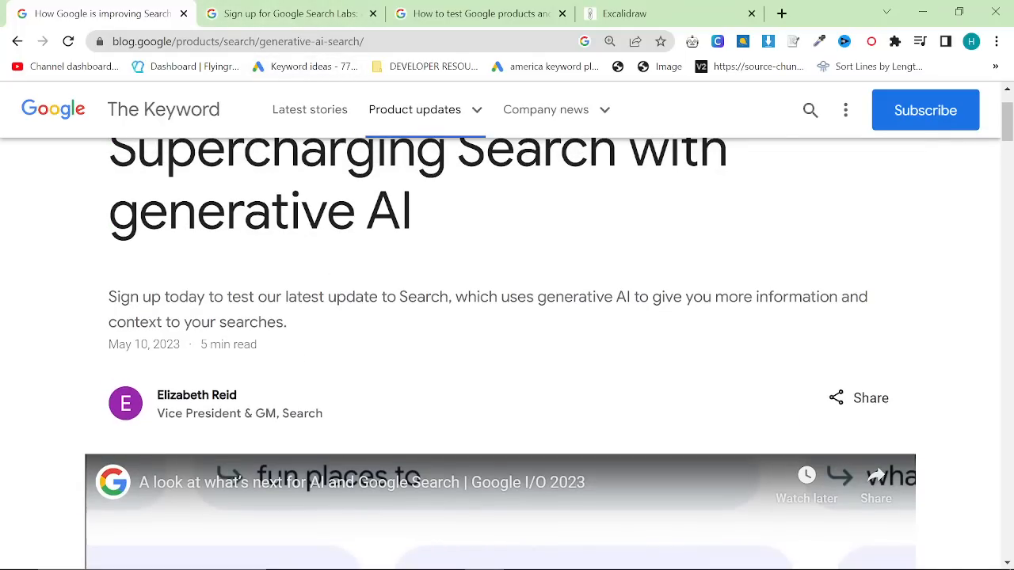
mouse_move(366, 292)
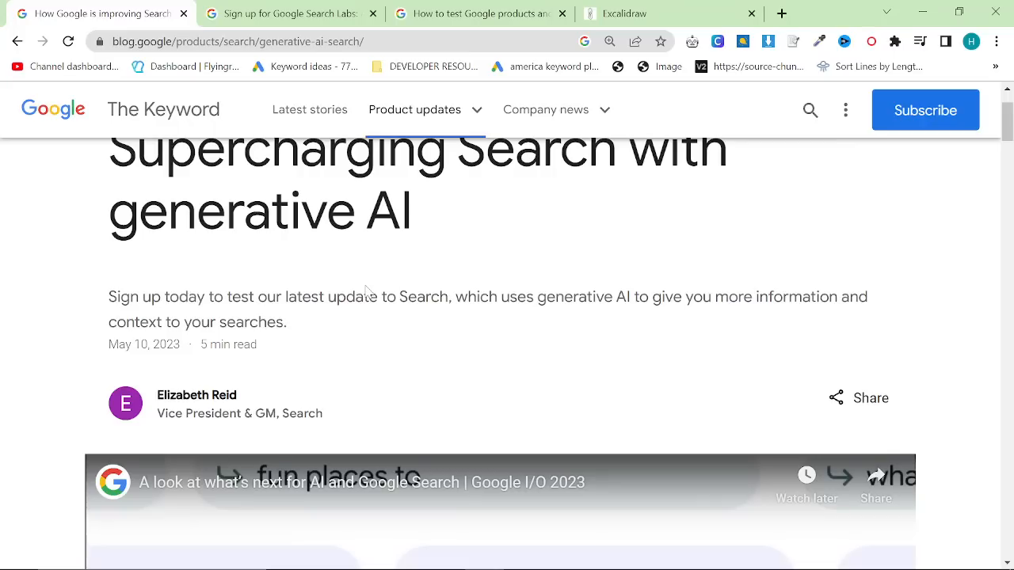
mouse_move(367, 291)
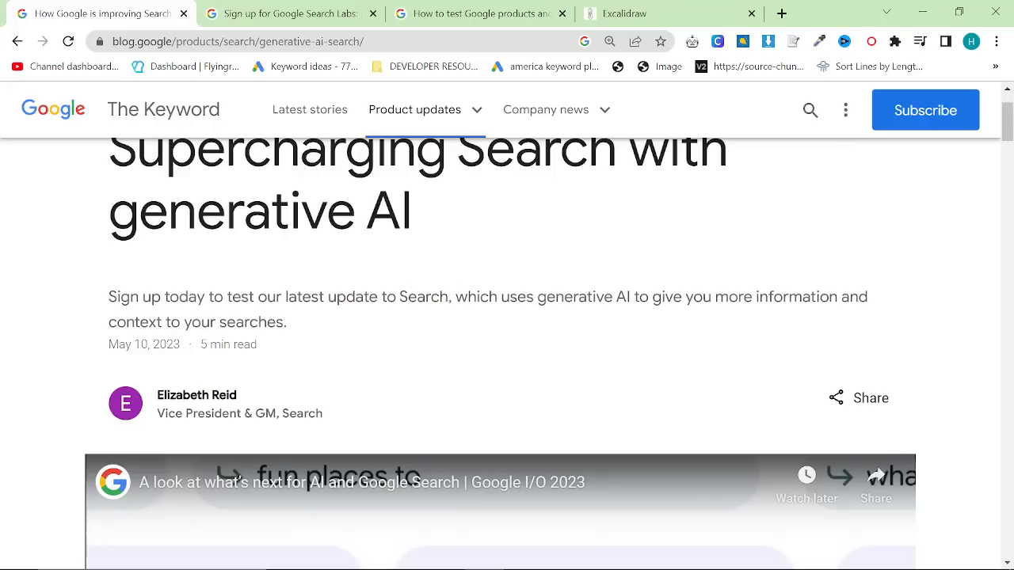
scroll(down, 3)
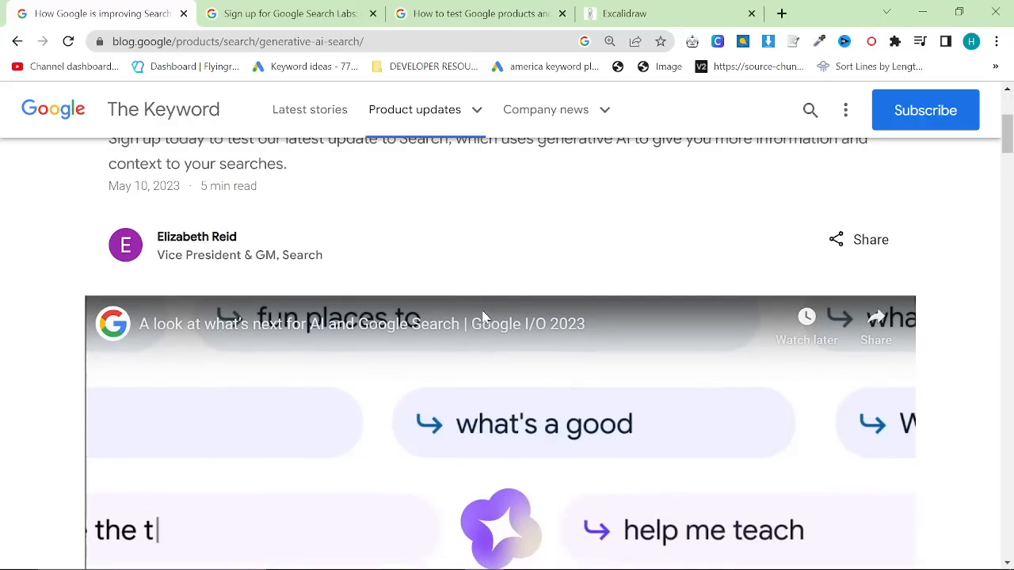
mouse_move(549, 332)
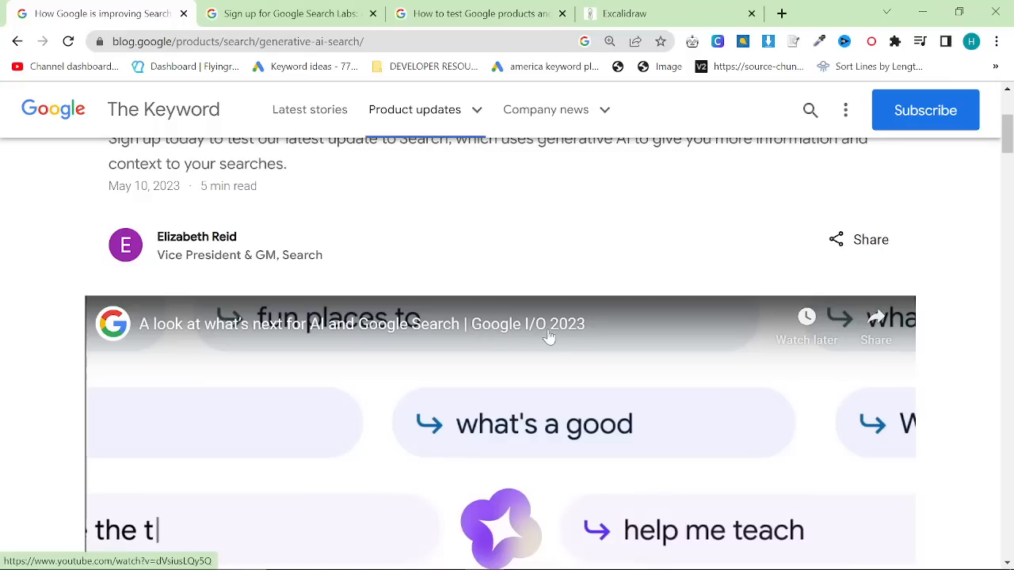